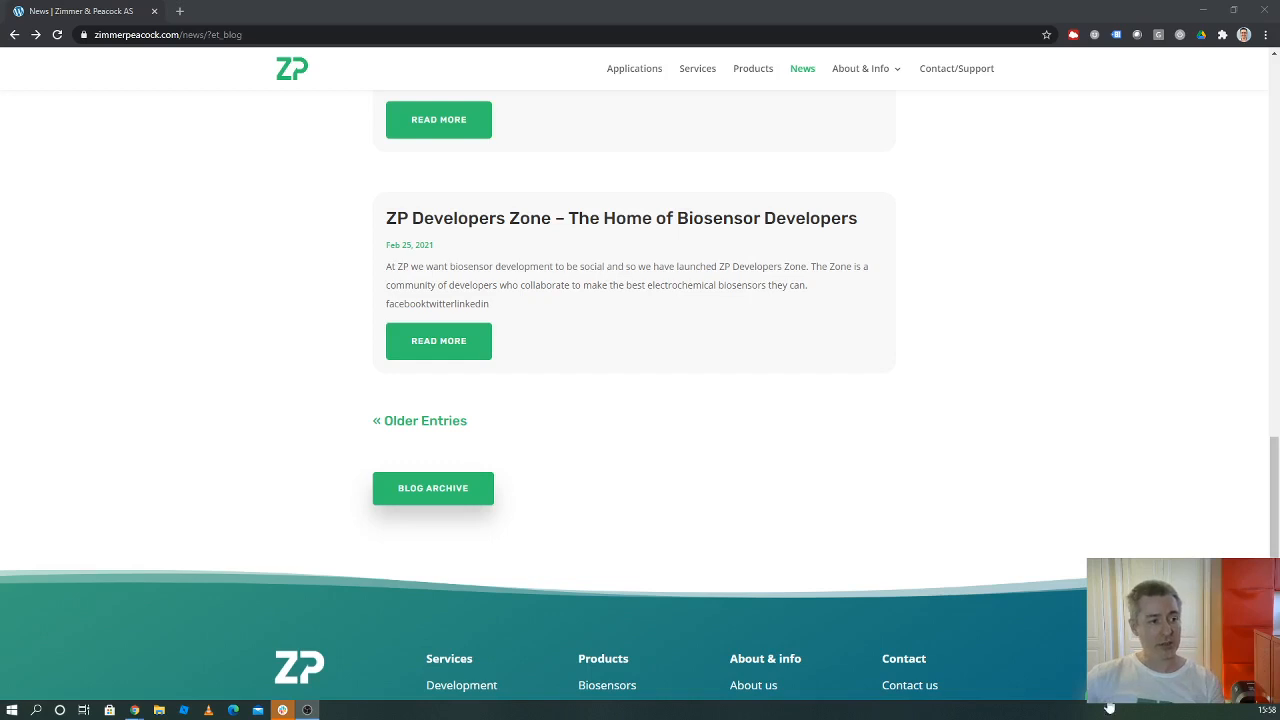
Open the 'ZP Developers Zone – The Home of Biosensor Developers' post from the News list
click(438, 340)
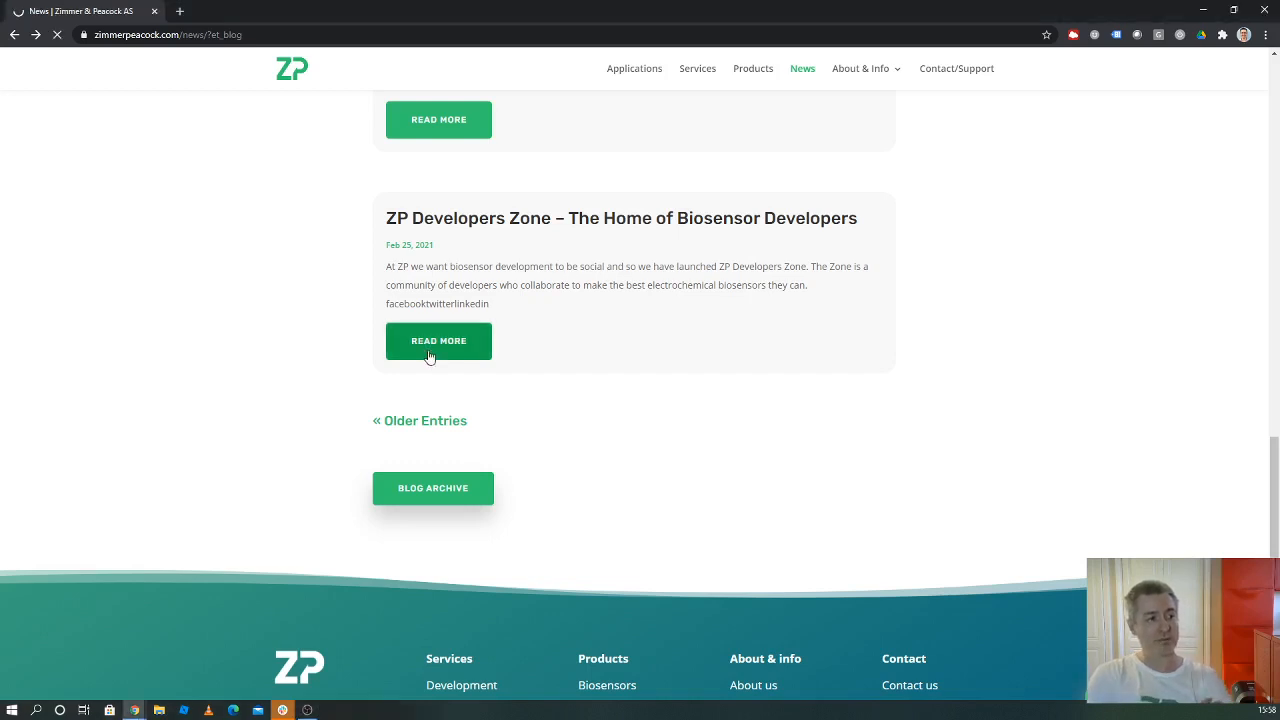
click(438, 340)
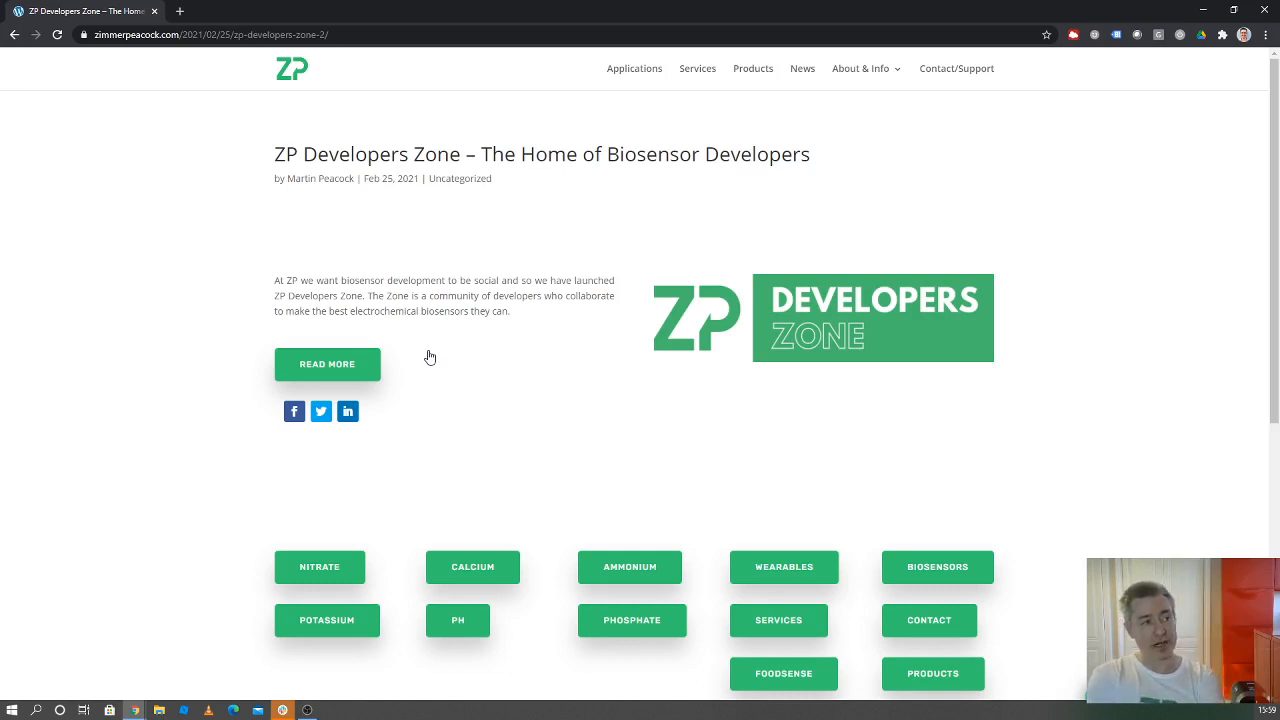
mouse_move(408, 204)
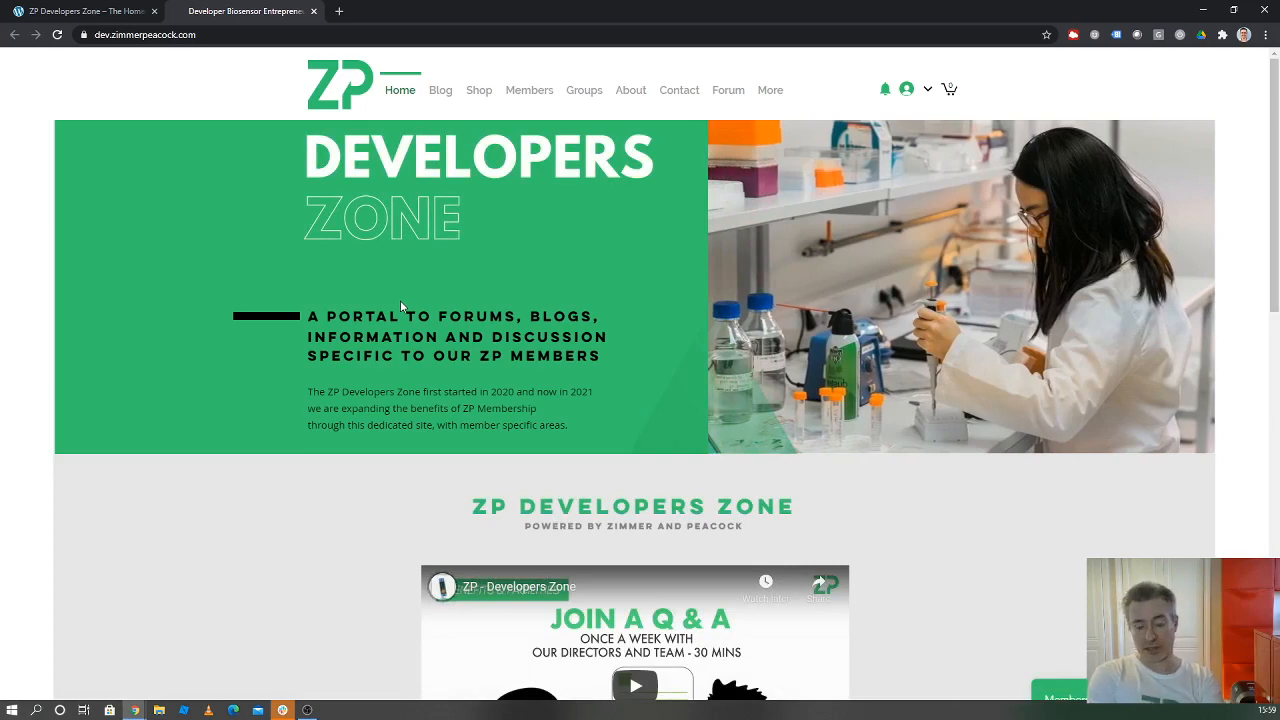
mouse_move(272, 288)
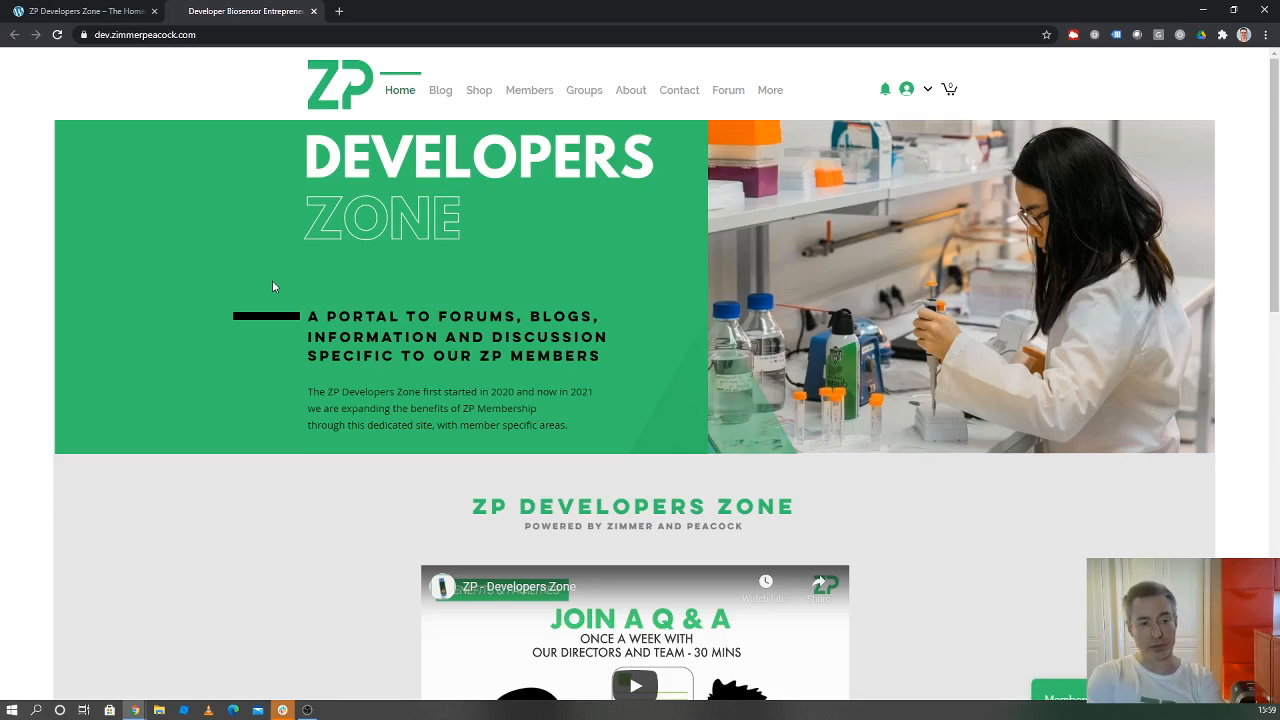
mouse_move(362, 154)
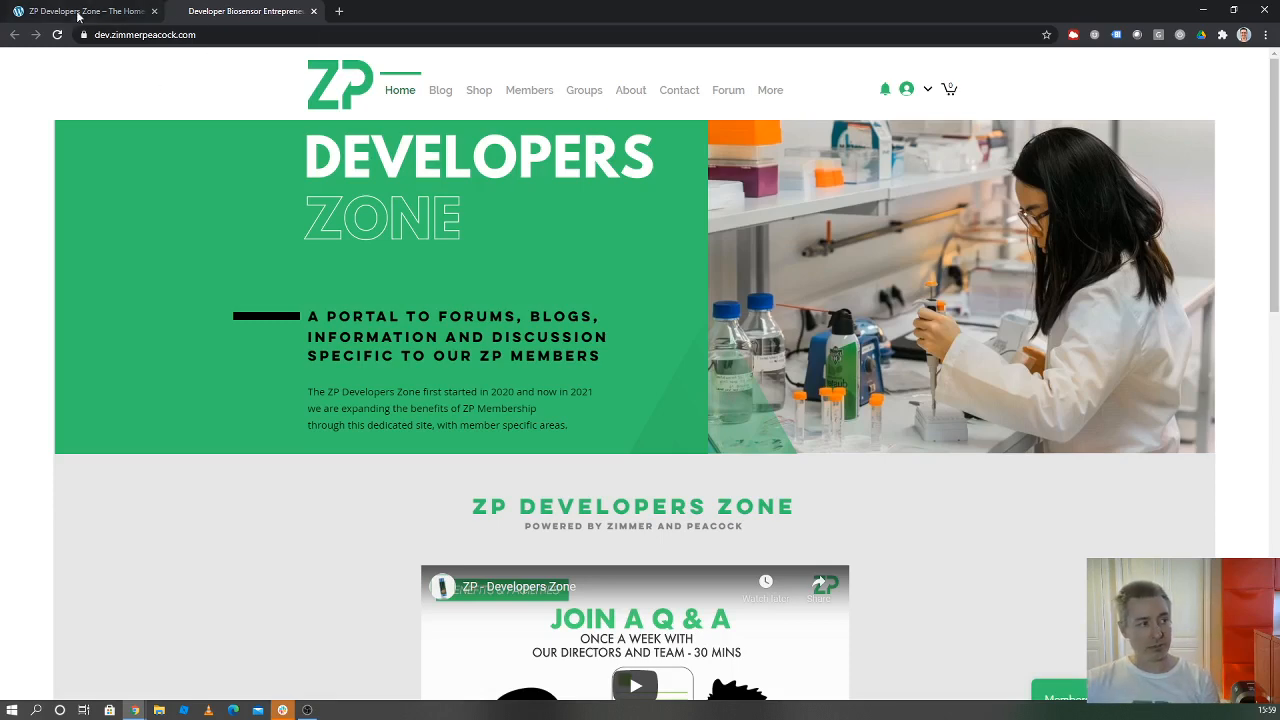
mouse_move(528, 92)
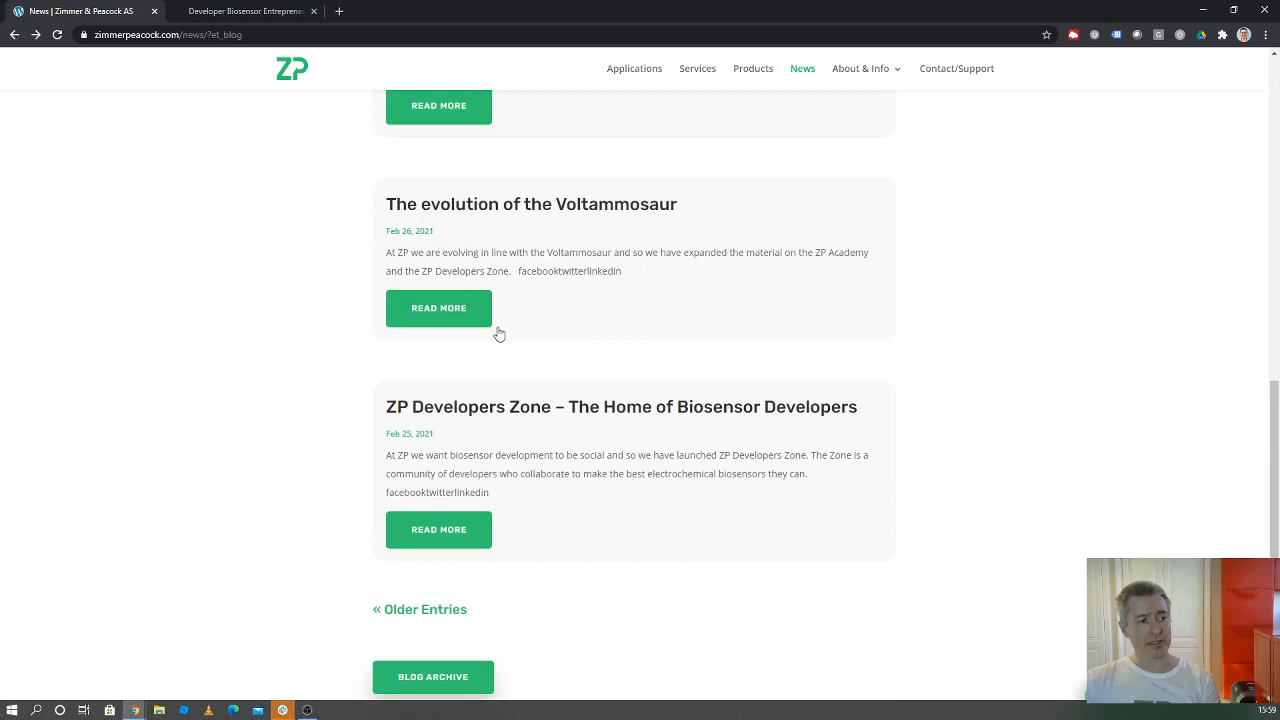
Open 'The evolution of the Voltammosaur' post via its READ MORE link
click(438, 308)
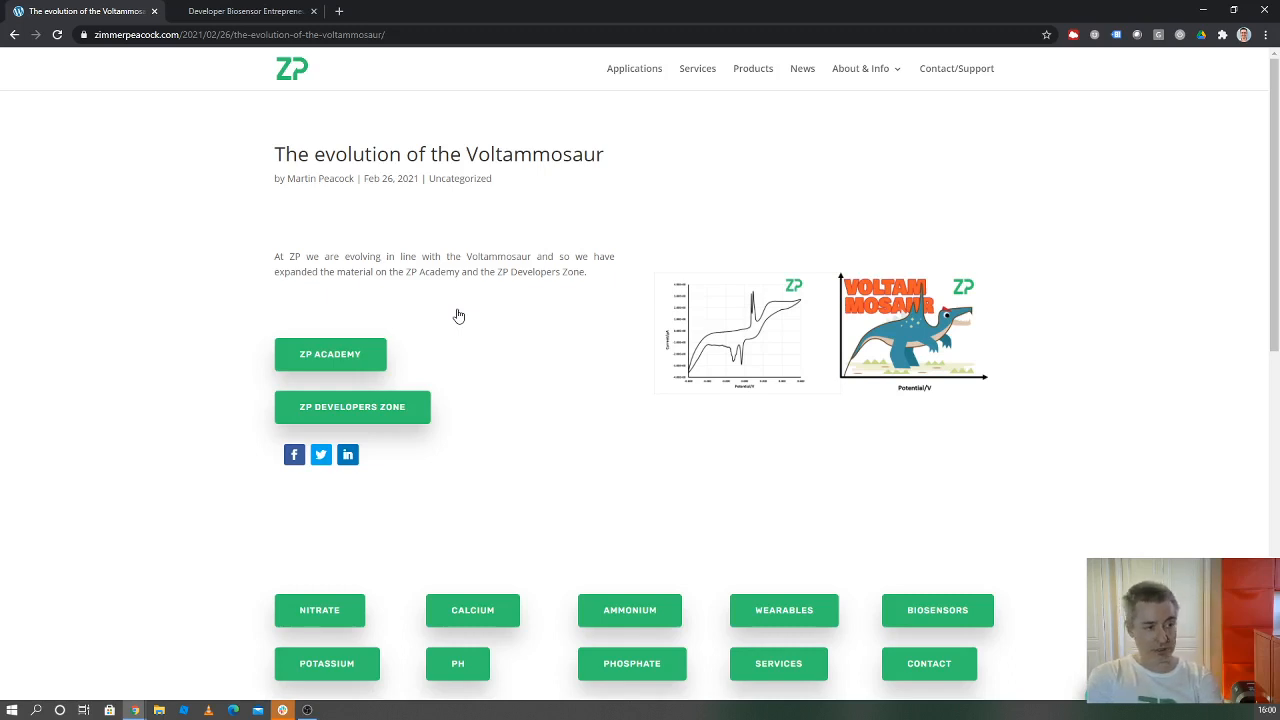
mouse_move(496, 344)
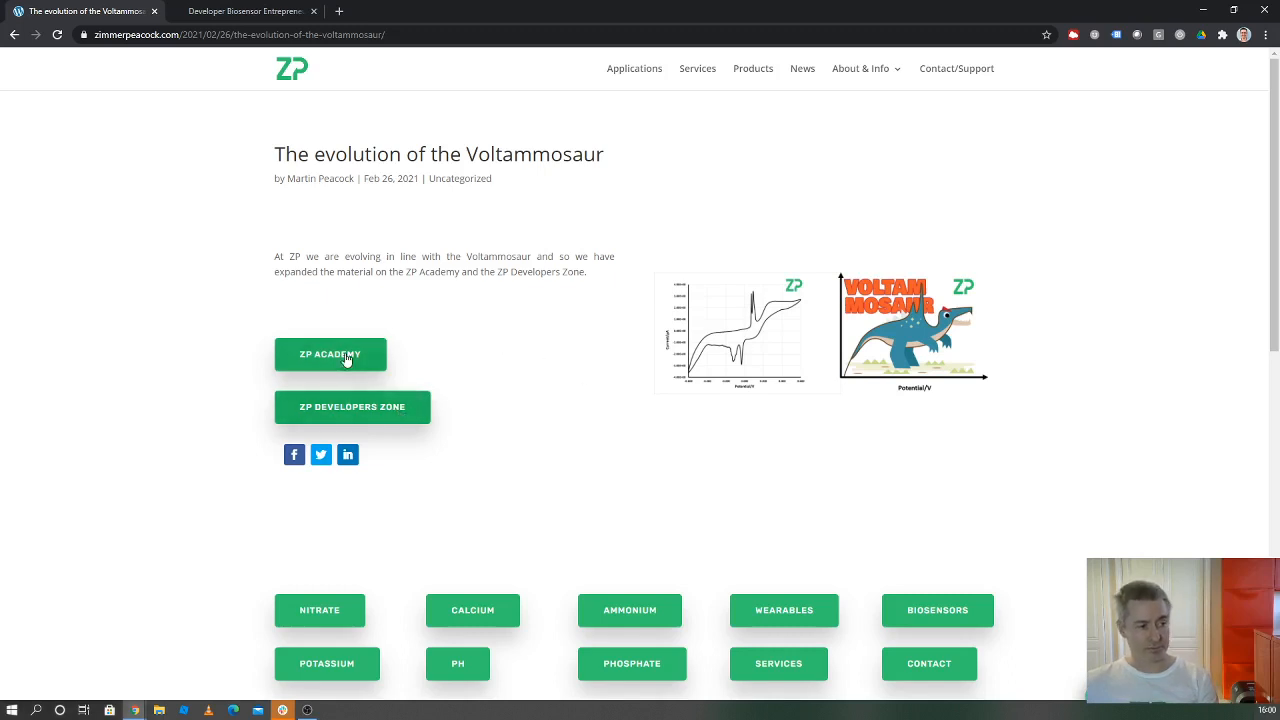
Open the ZP Academy home page from the Voltammosaur post's ZP ACADEMY button
click(330, 354)
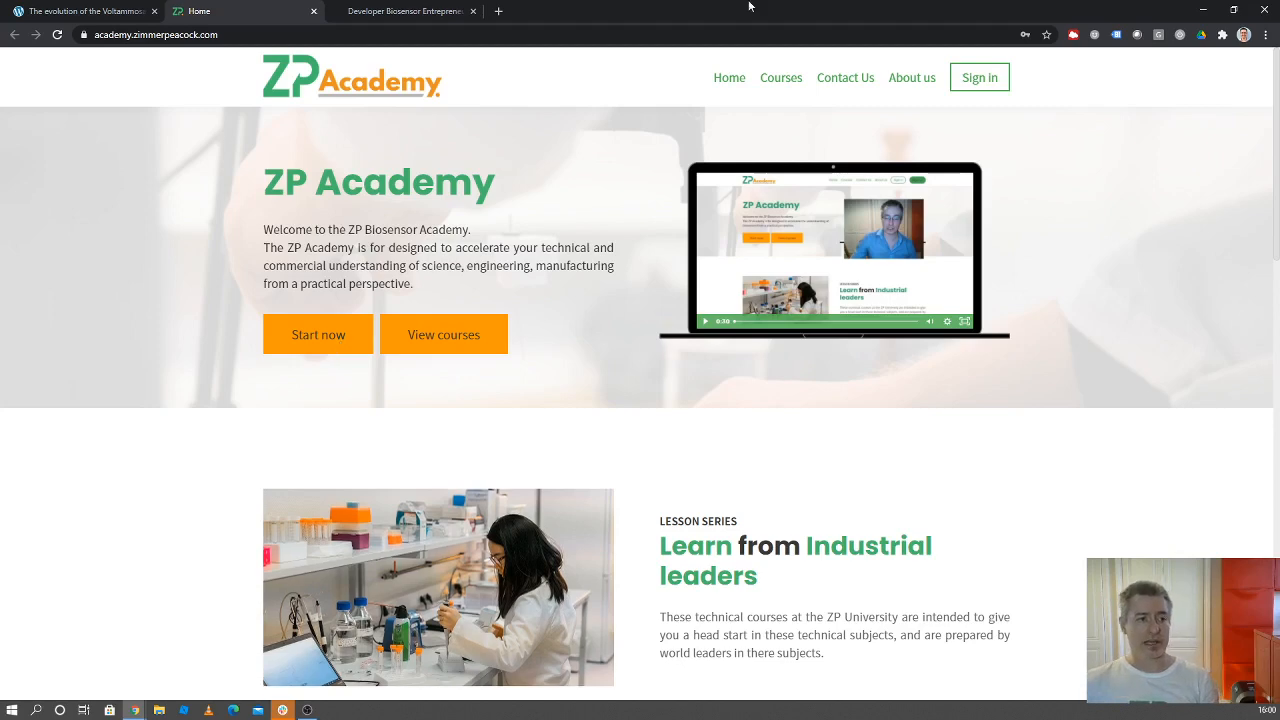
mouse_move(780, 78)
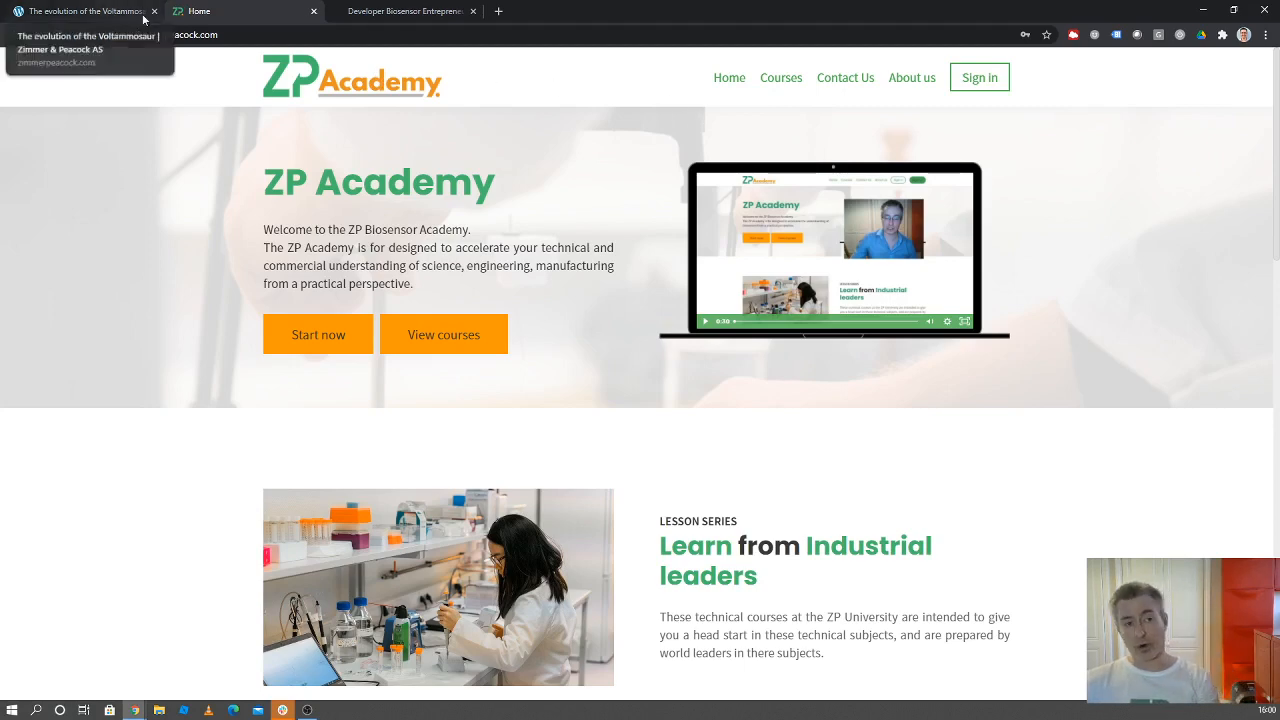
Open the Developers Zone site from the Voltammosaur post, then return to the News list tab
click(80, 12)
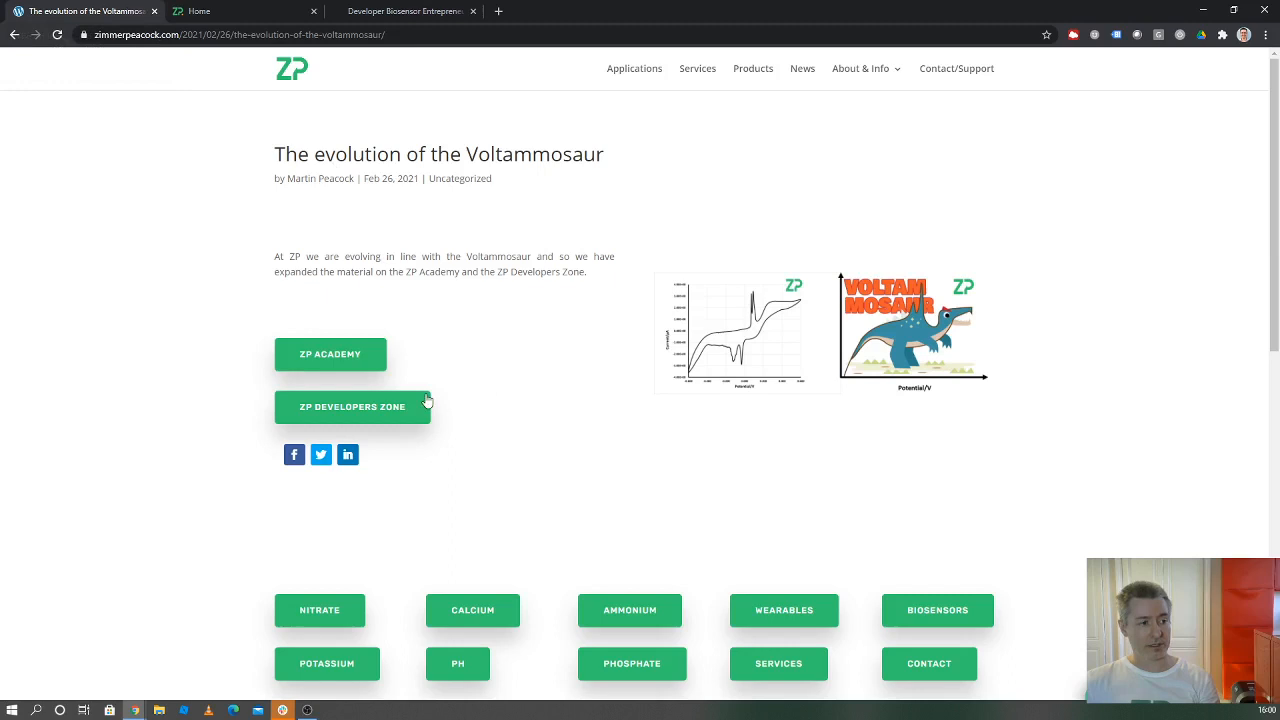
click(352, 406)
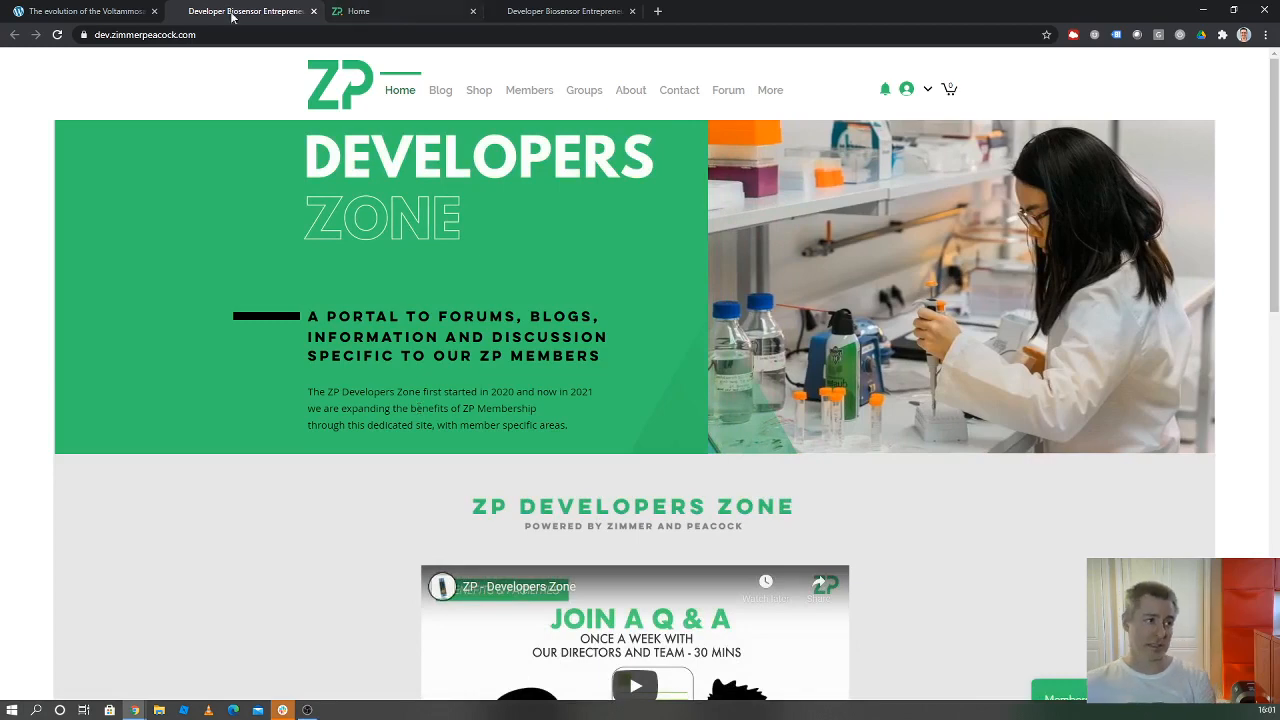
click(84, 12)
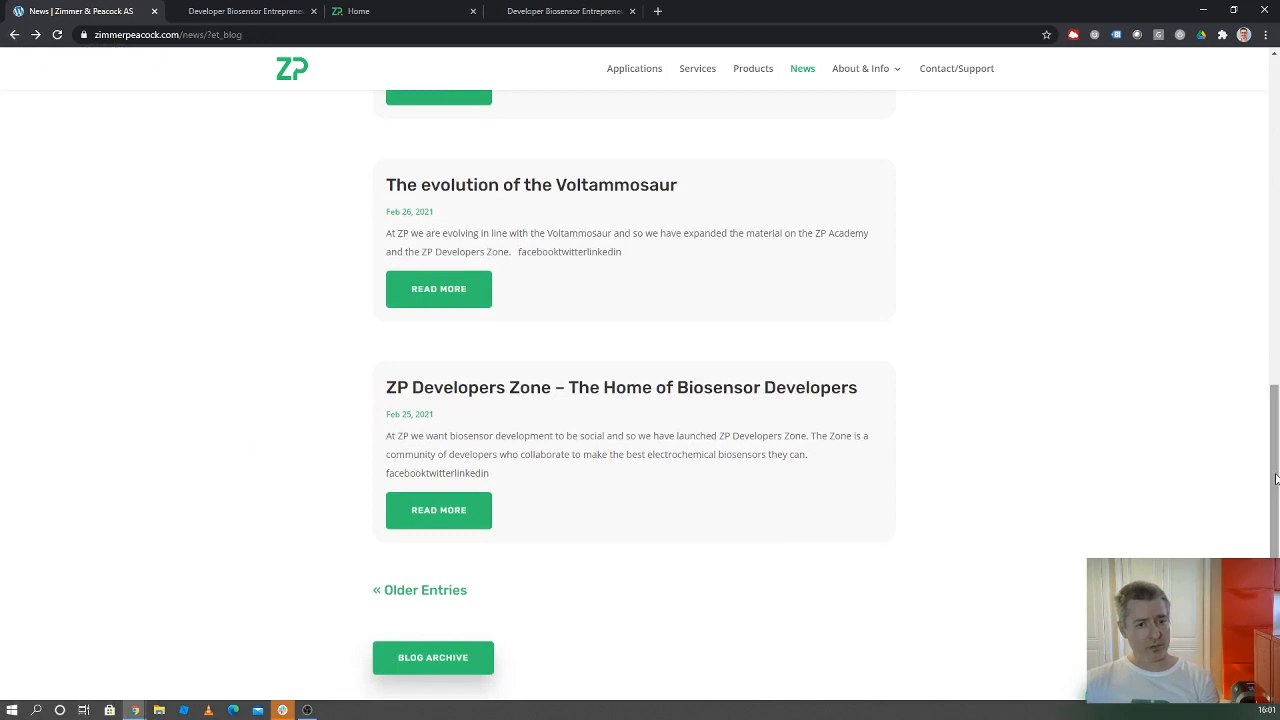
Scroll the News list up until the Weekly biosensor webinar post is visible
scroll(up, 3)
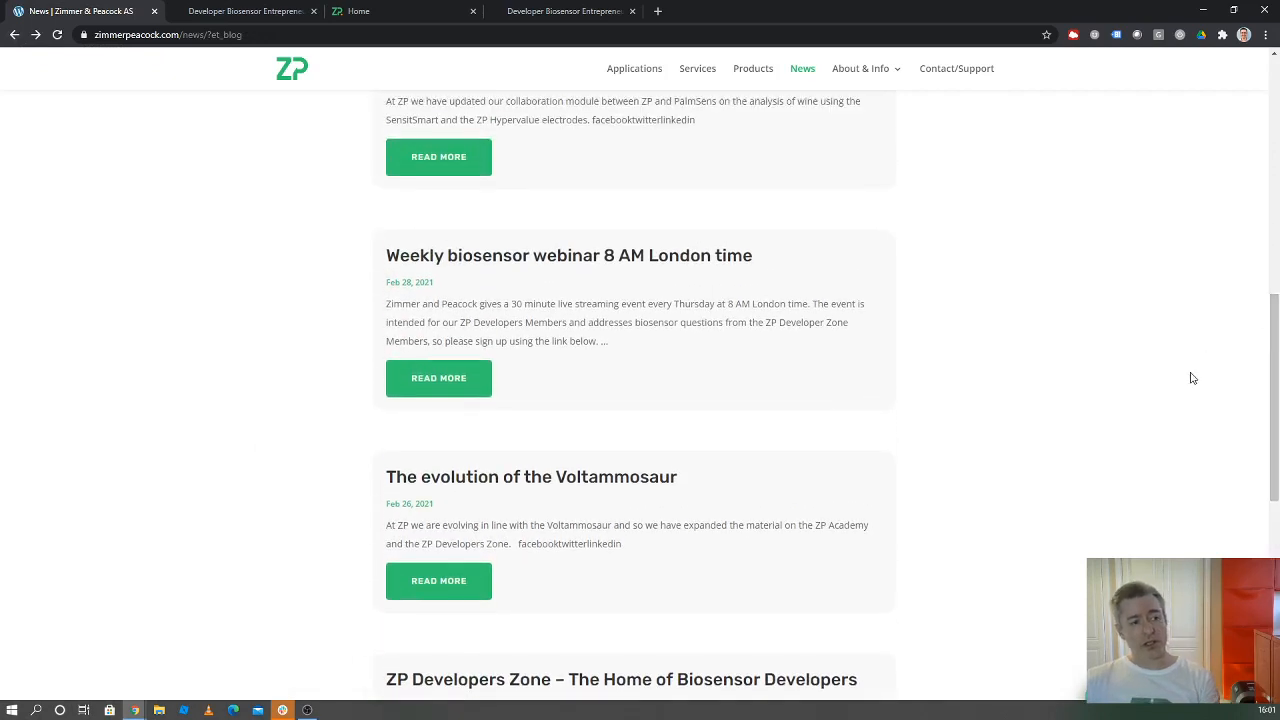
mouse_move(912, 440)
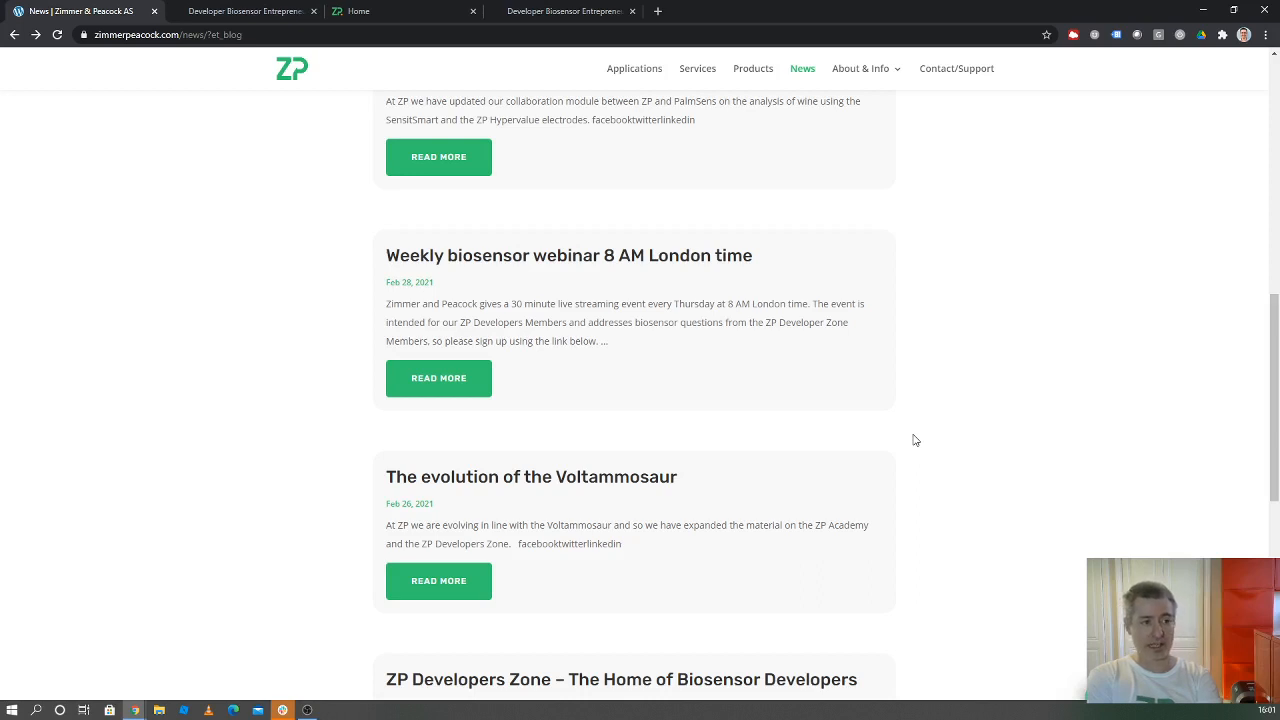
mouse_move(632, 248)
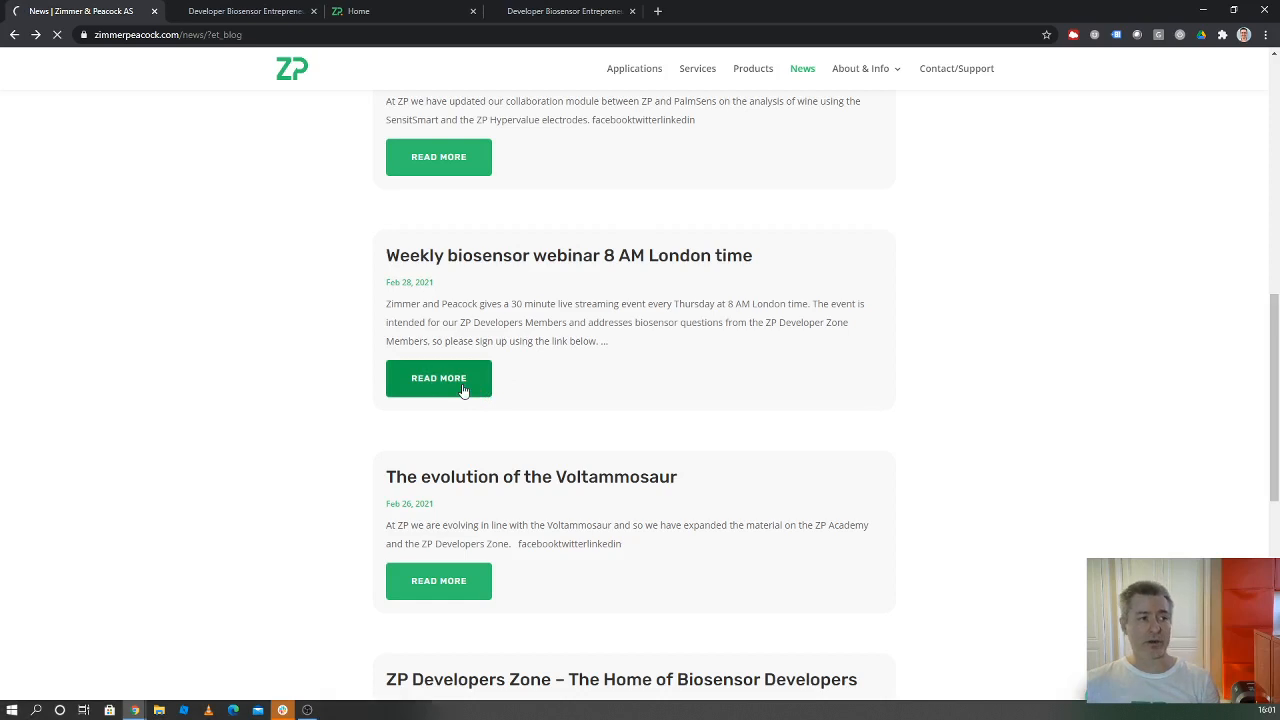
Open the 'Weekly biosensor webinar 8 AM London time' post via READ MORE
click(438, 378)
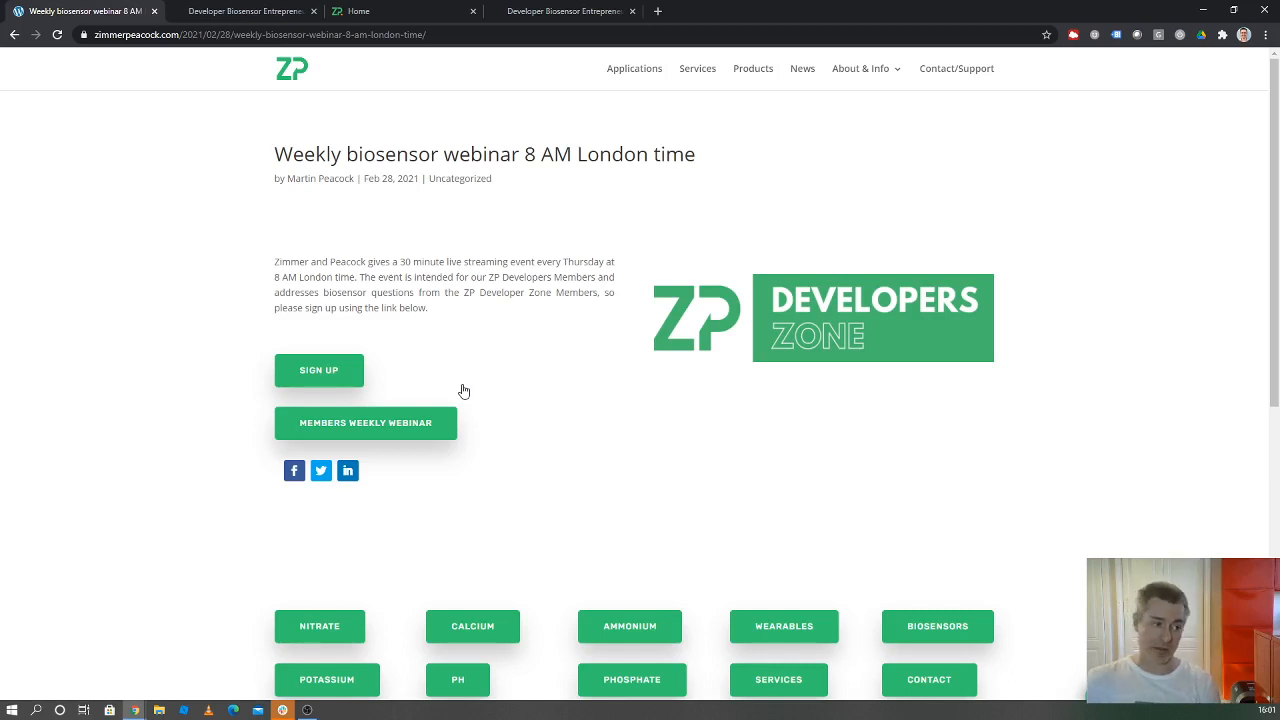
mouse_move(480, 414)
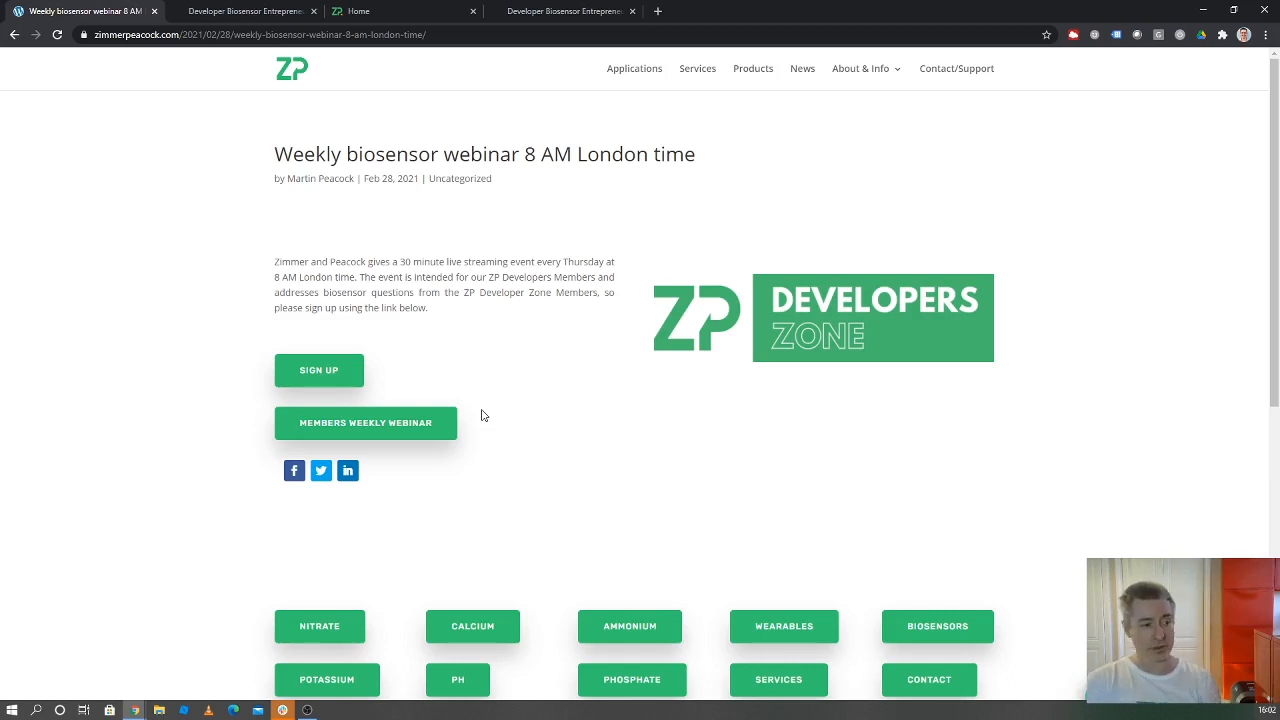
mouse_move(446, 436)
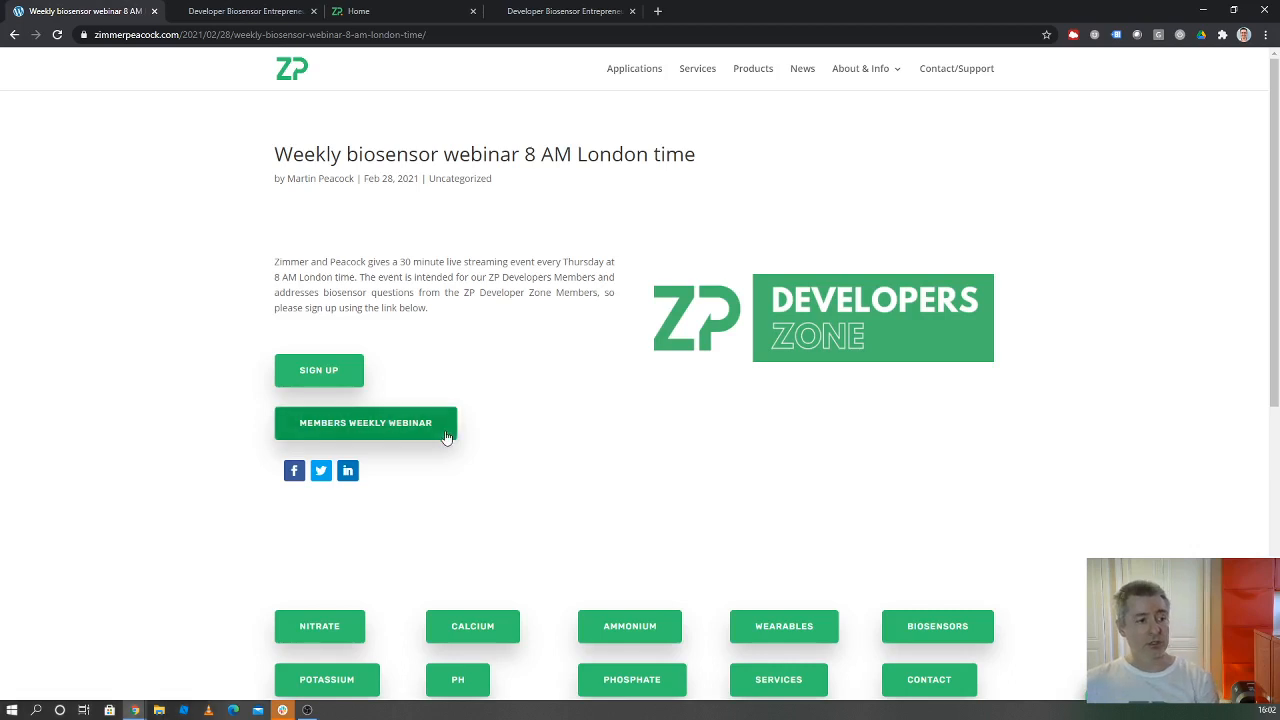
Open the members' weekly webinar page and start its members-only video
click(364, 422)
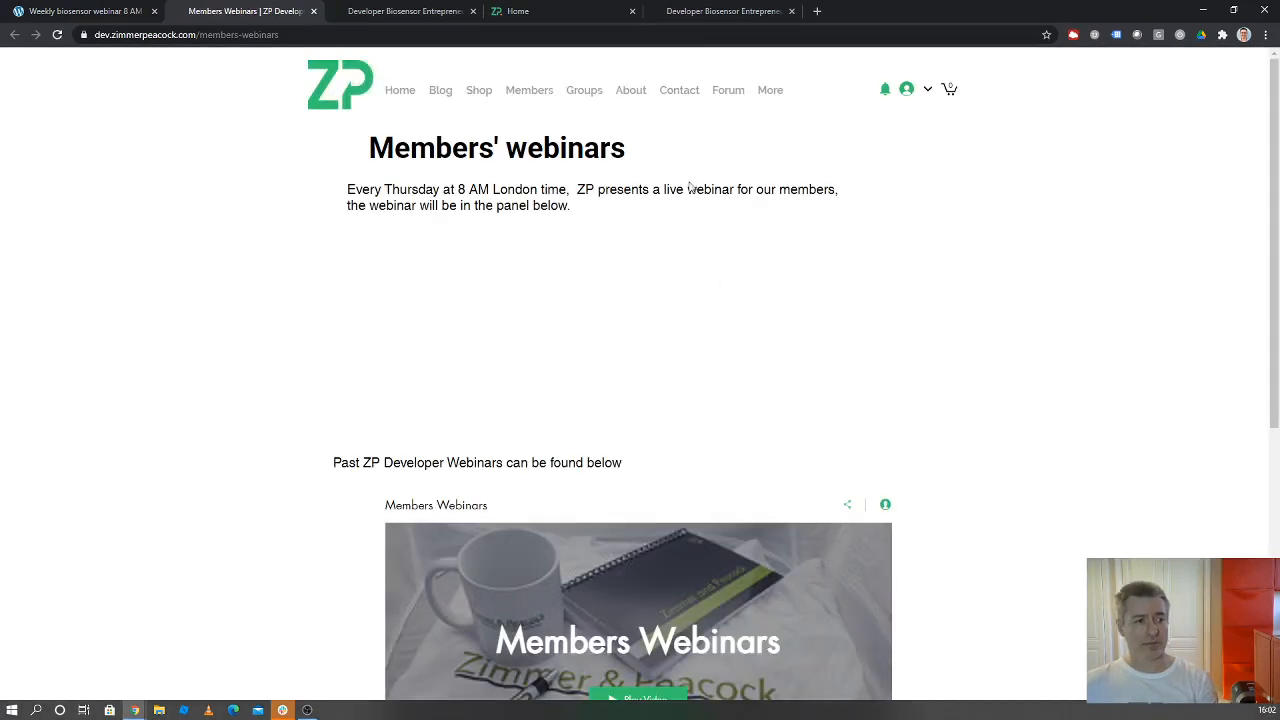
mouse_move(766, 100)
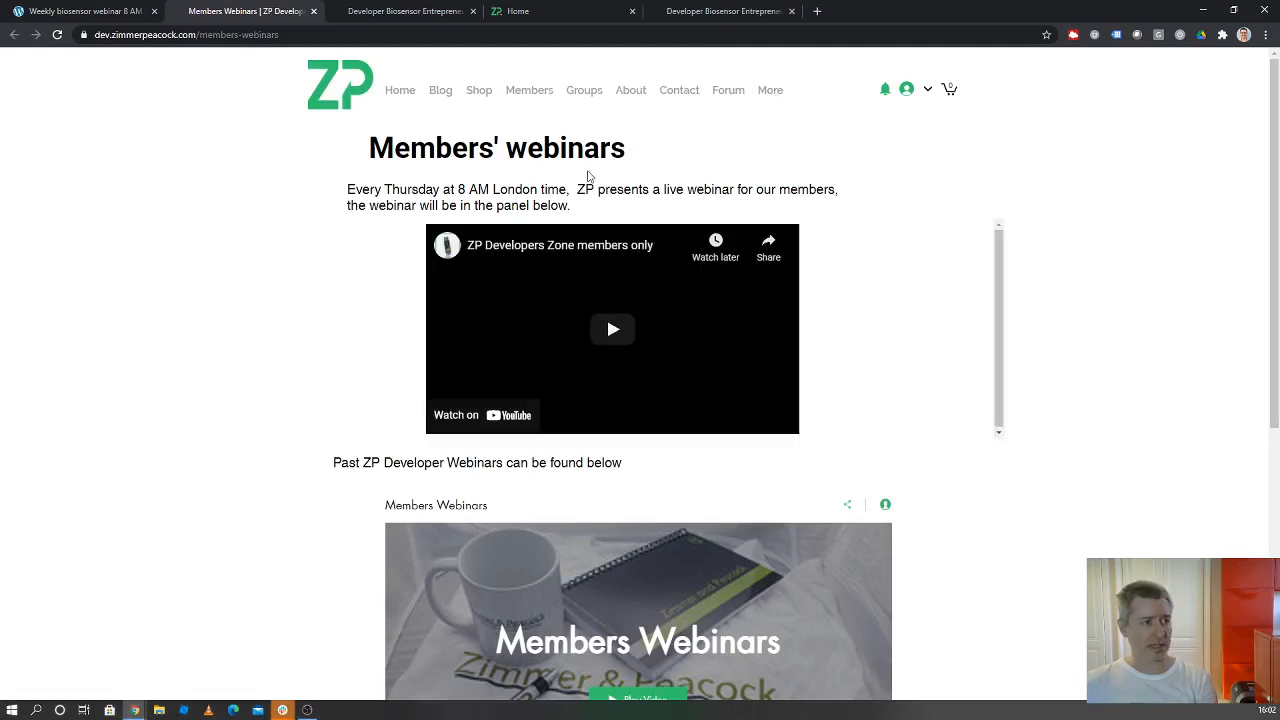
click(770, 90)
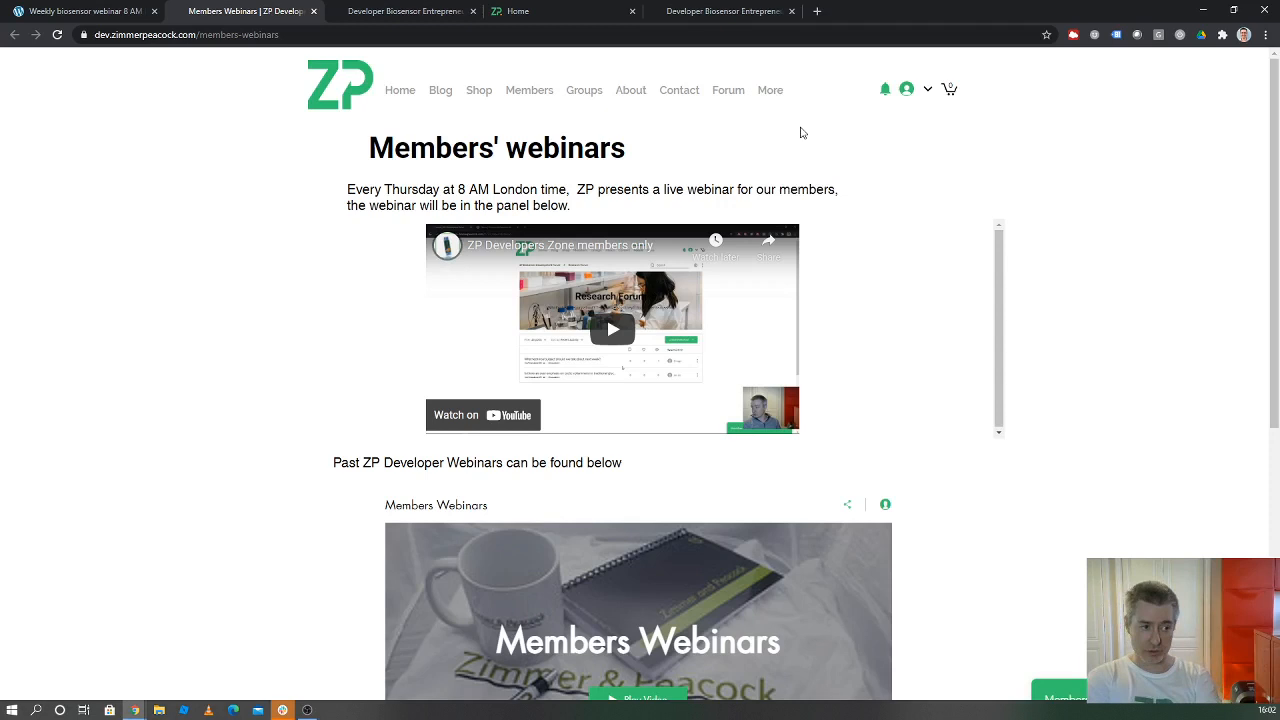
mouse_move(490, 278)
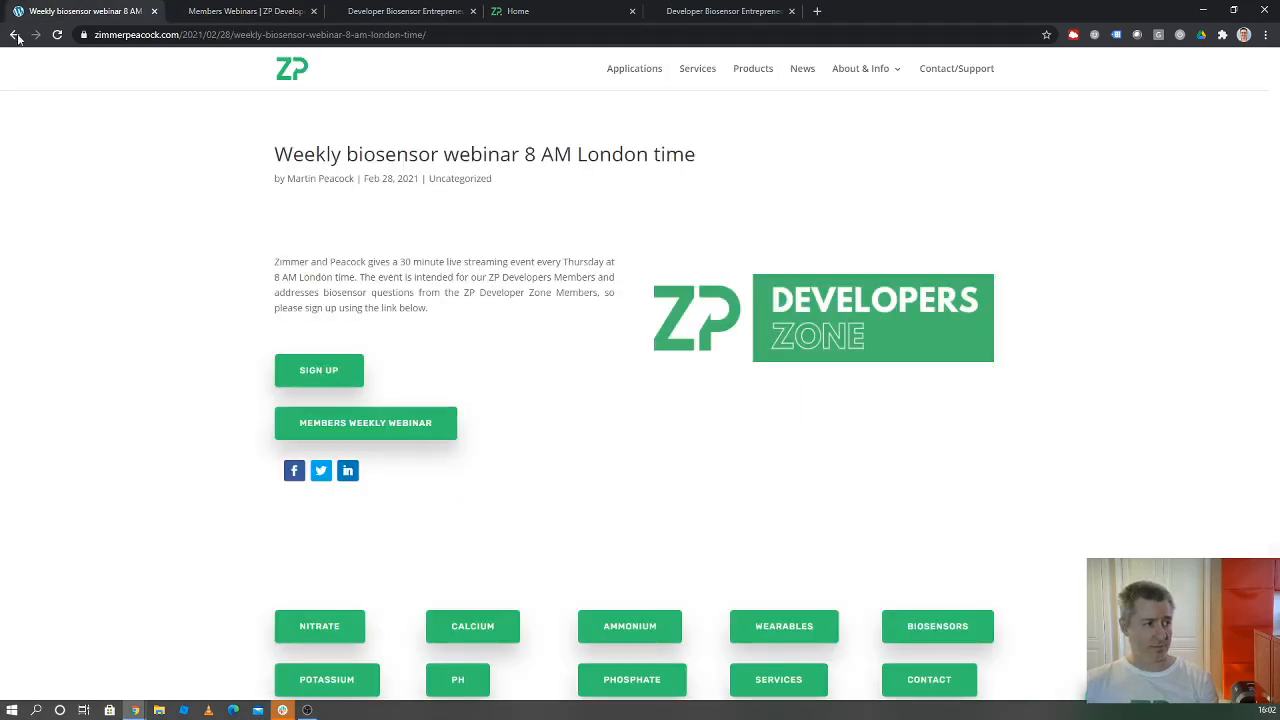
Return to the News list and scroll it to show the wine-analysis post
click(802, 68)
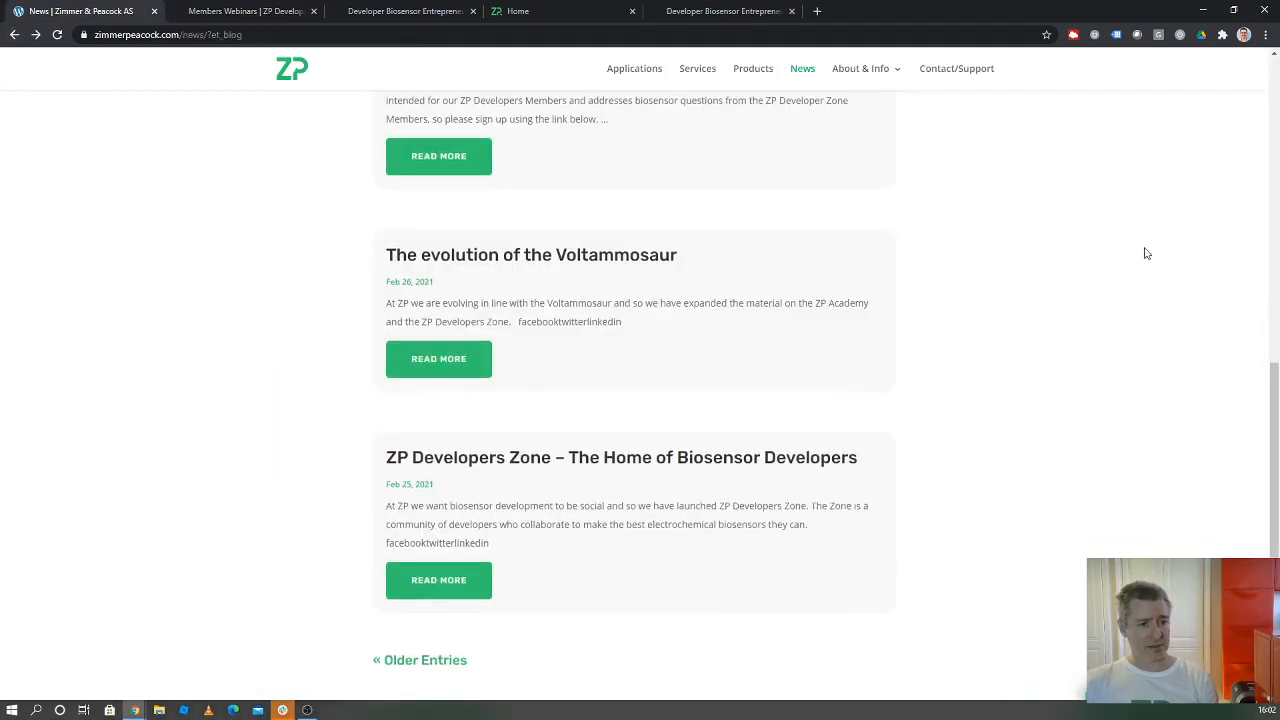
scroll(up, 3)
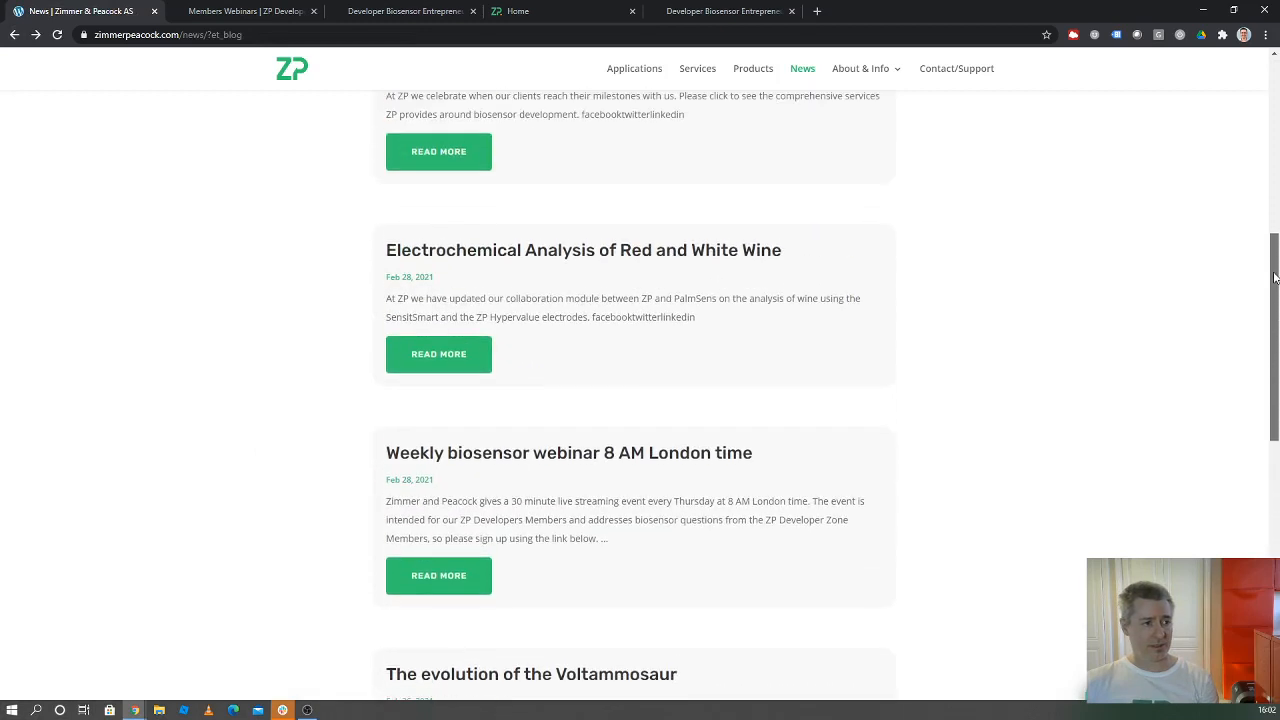
scroll(down, 3)
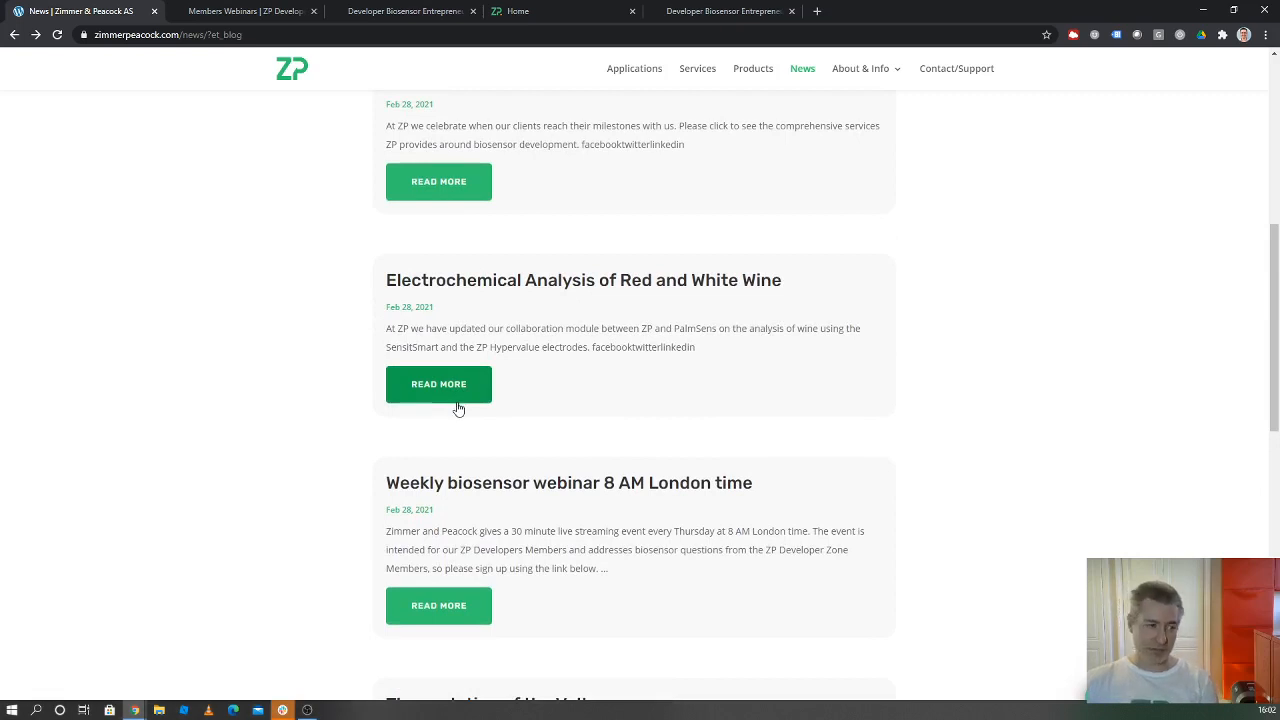
Open the red and white wine post, then its ZP Academy Module 2C2 course page
click(438, 384)
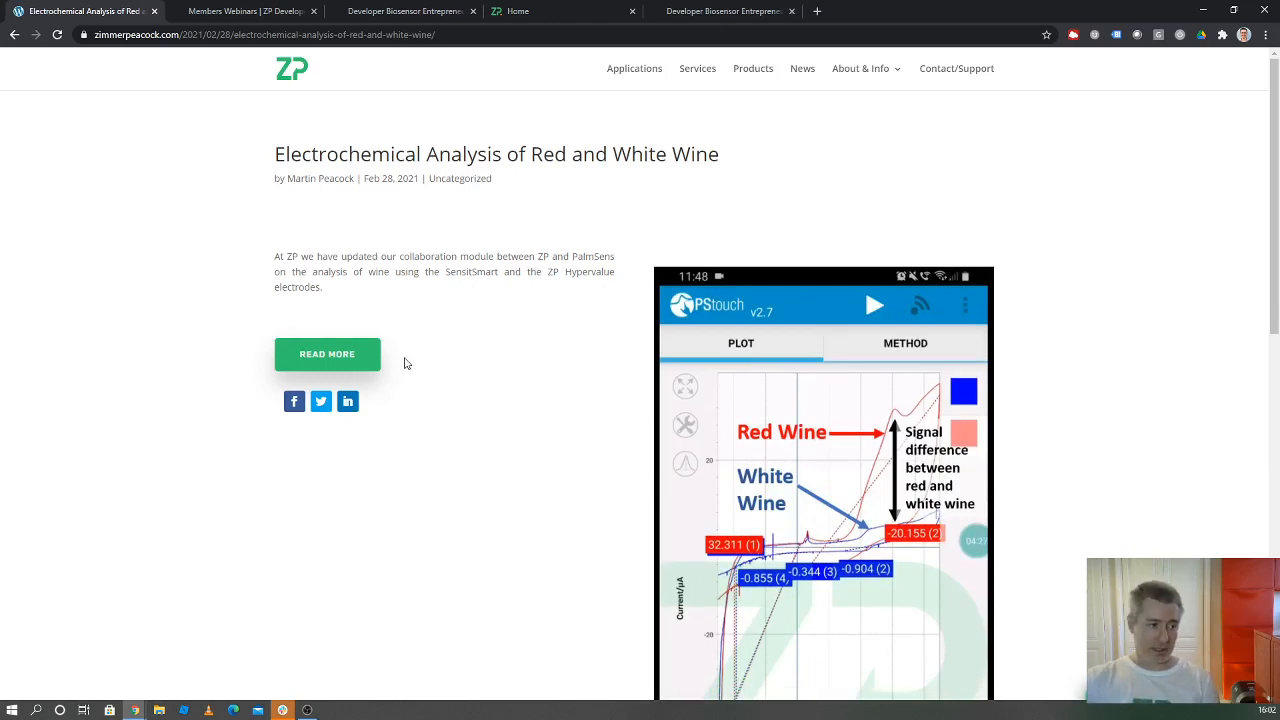
click(328, 352)
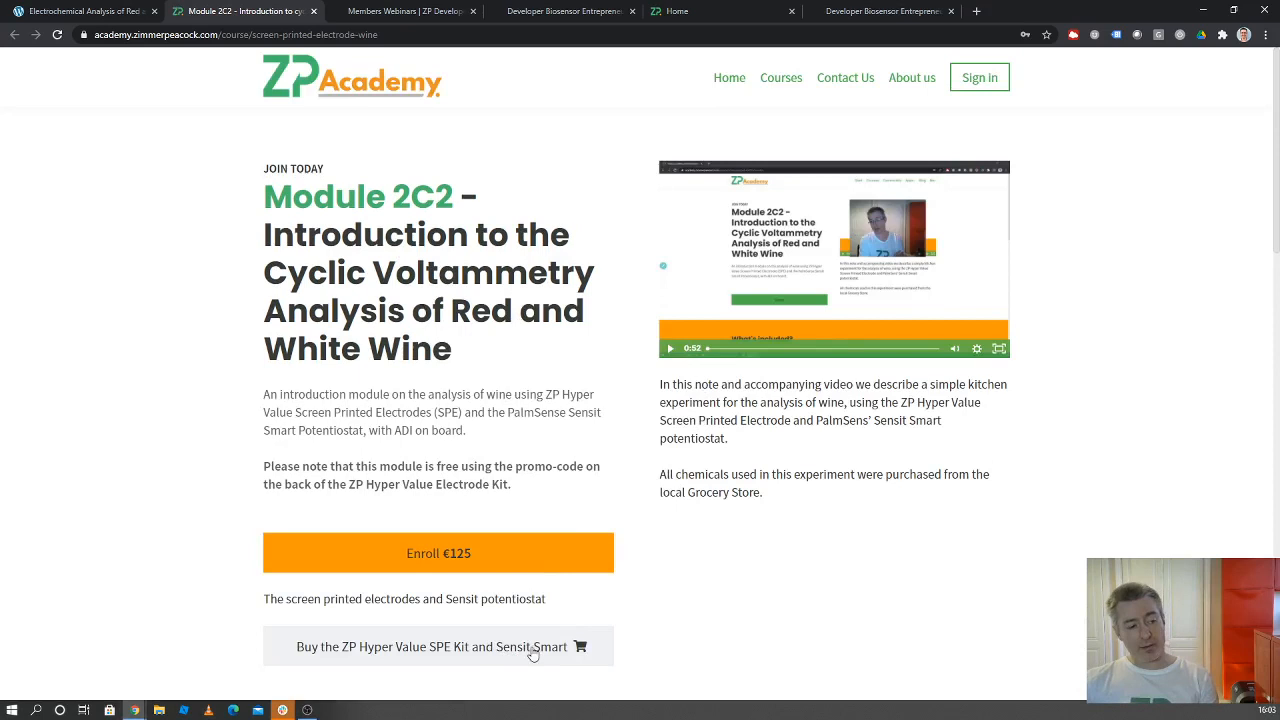
mouse_move(496, 652)
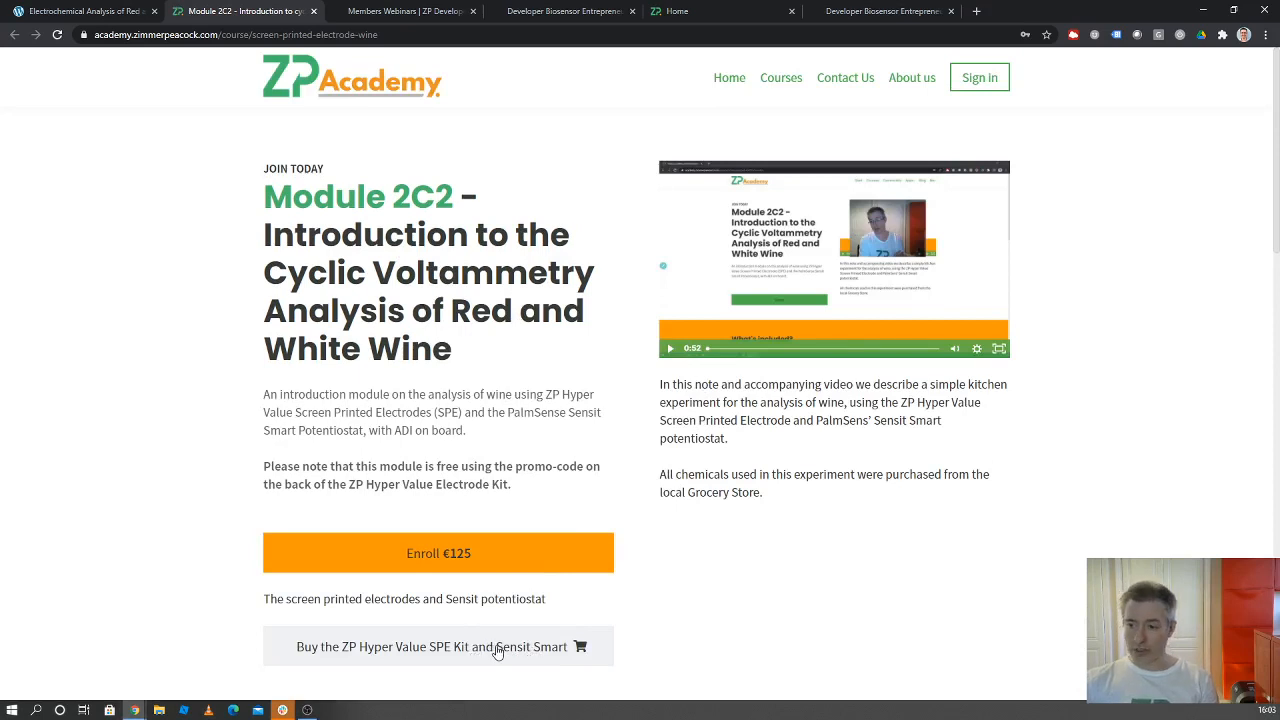
Open the ZP Hyper Value SPE Kit and Sensit Smart shop page and scroll through it
click(438, 646)
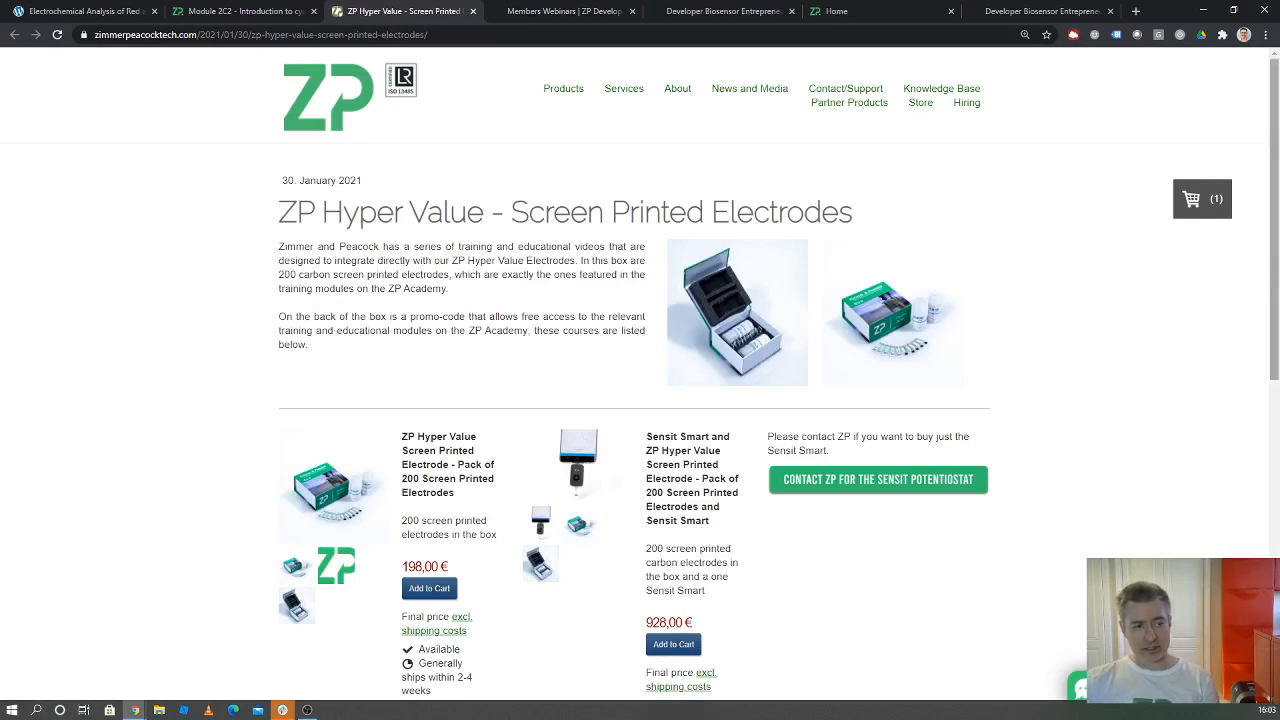
scroll(down, 3)
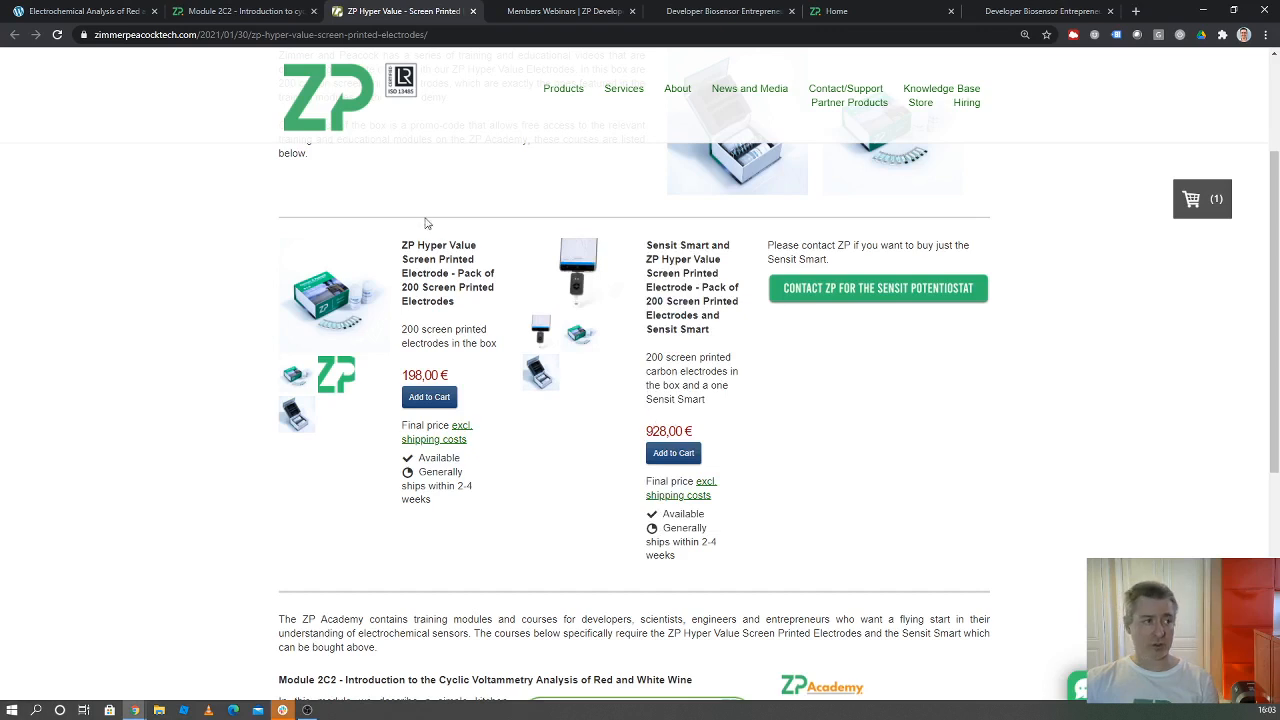
mouse_move(650, 312)
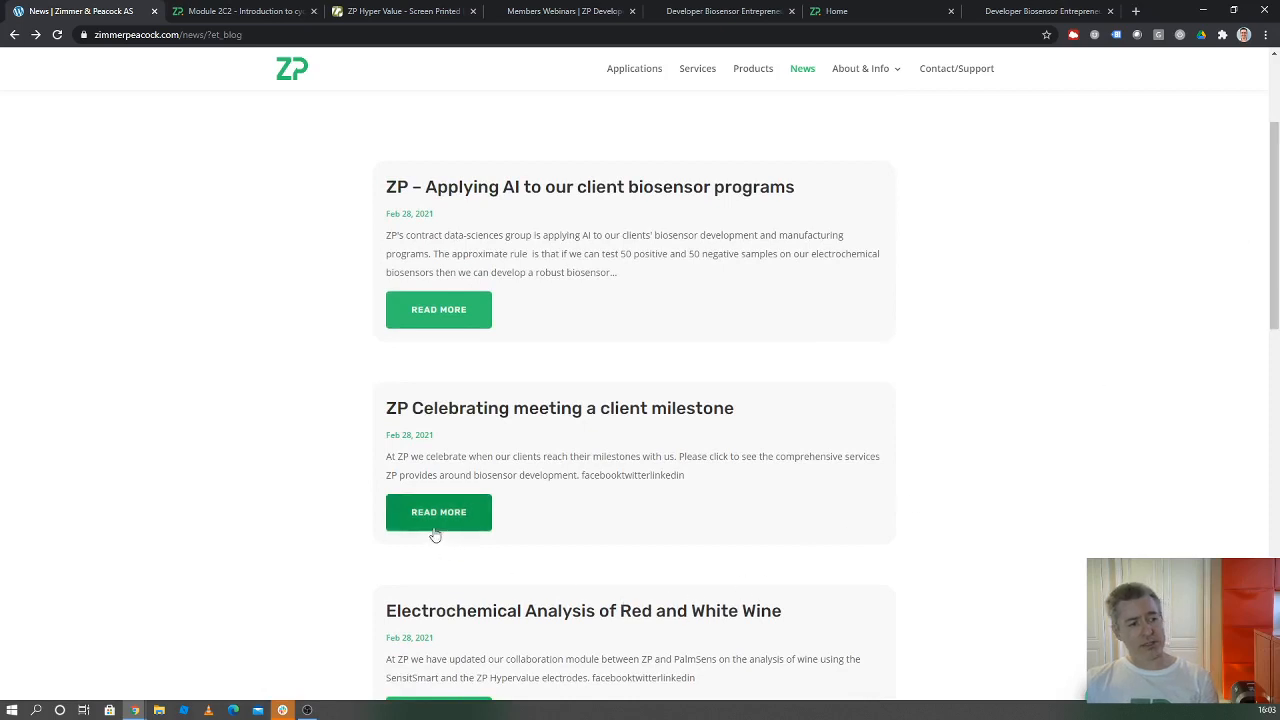
Open the client milestone post's linked Services page in a new tab from the News list
click(438, 512)
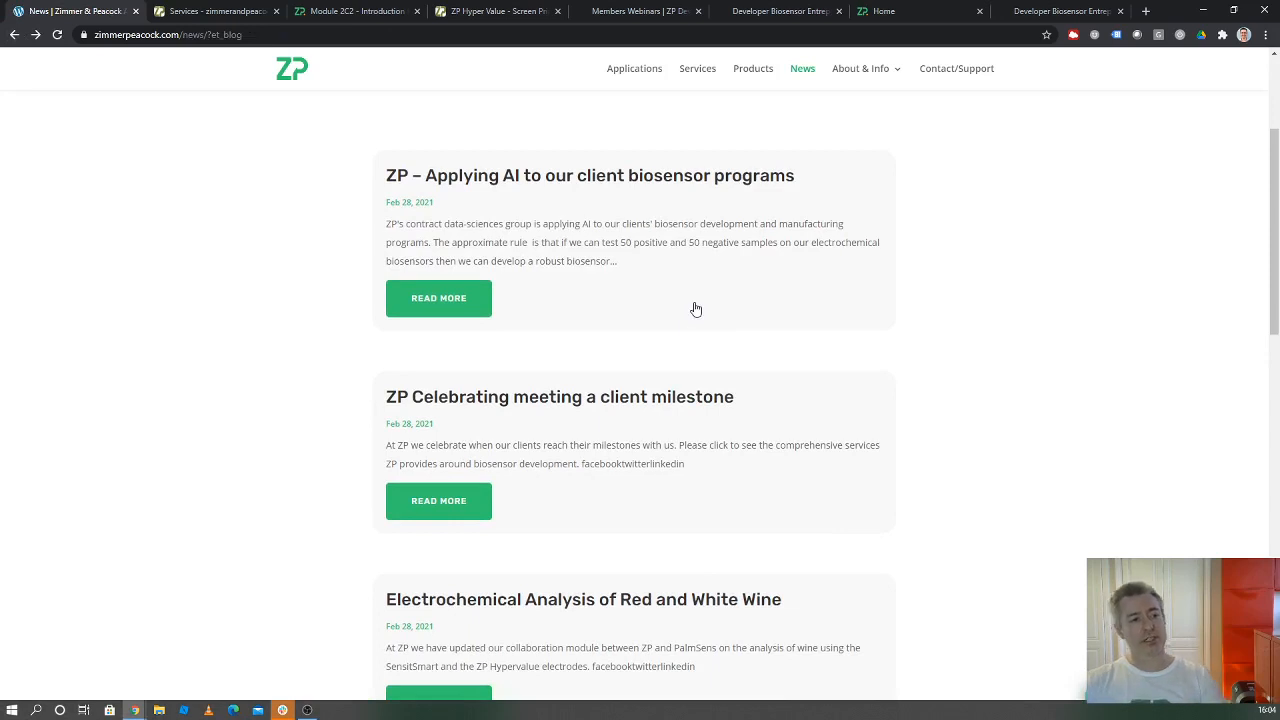
click(438, 298)
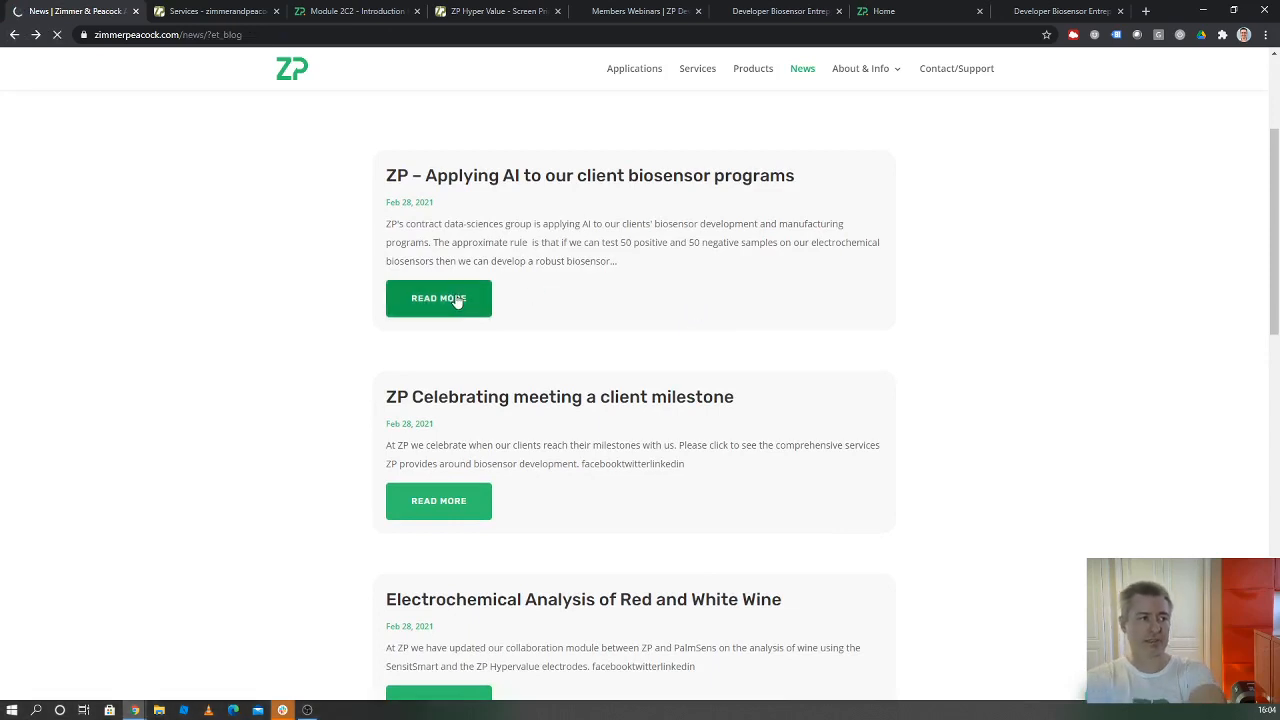
Open the 'ZP – Applying AI to our client biosensor programs' post from the News list
click(438, 298)
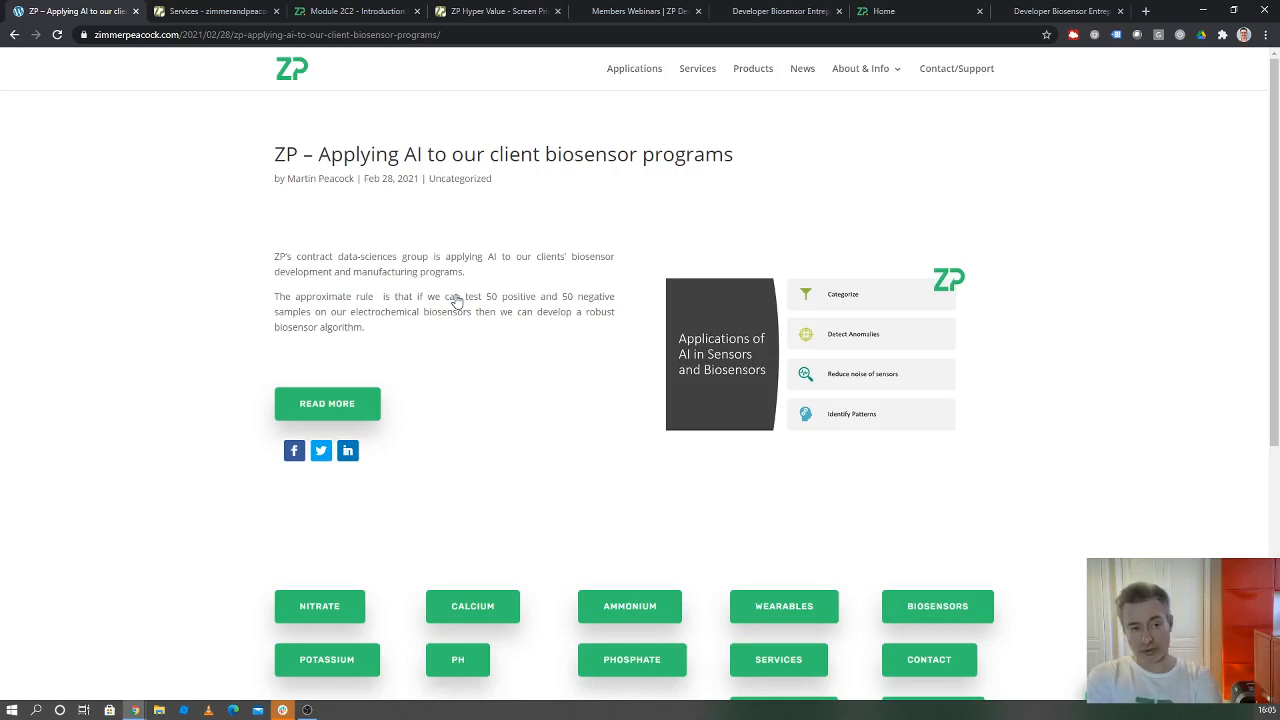
mouse_move(448, 336)
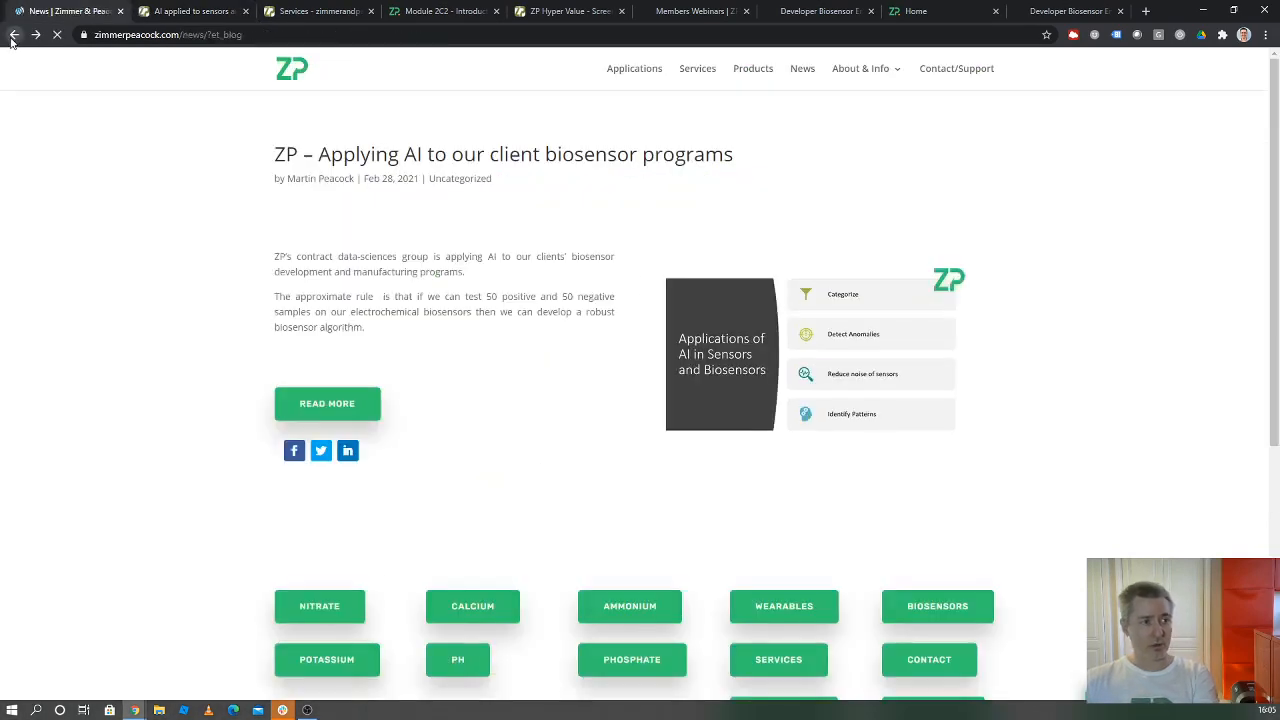
Scroll the News list down to Older Entries and Blog Archive, then back up to the AI biosensor post
scroll(down, 3)
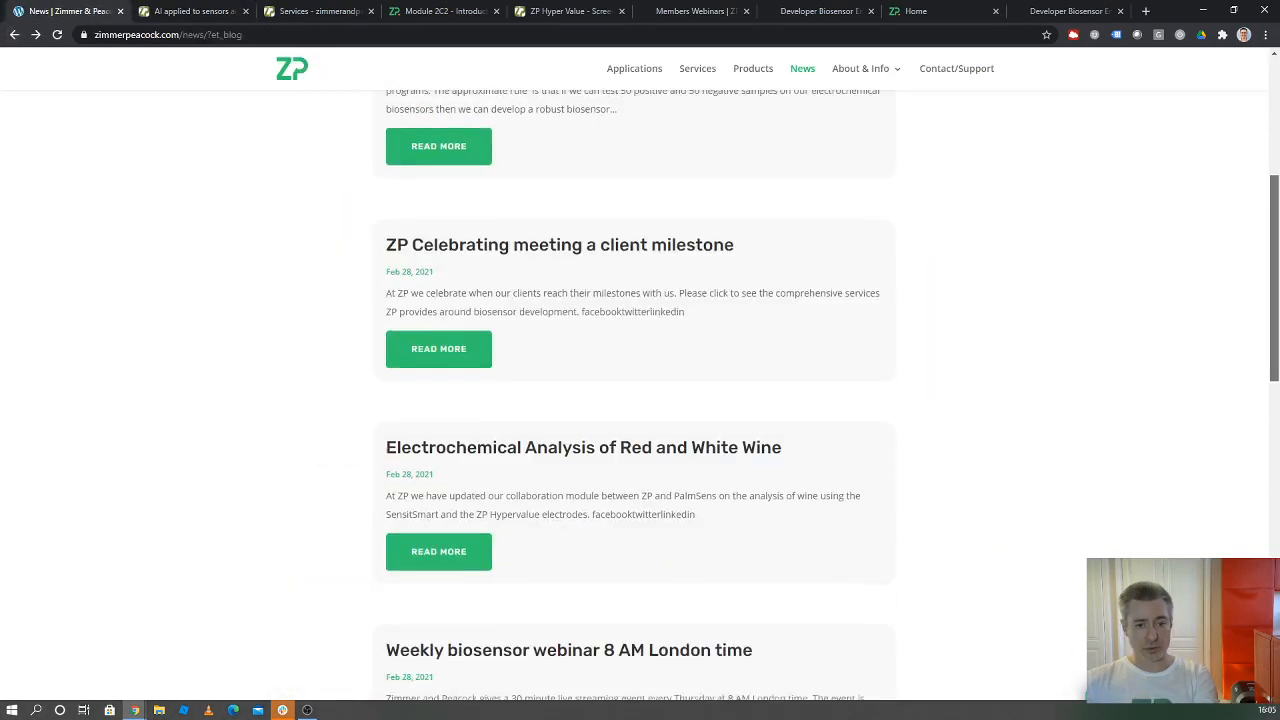
scroll(down, 3)
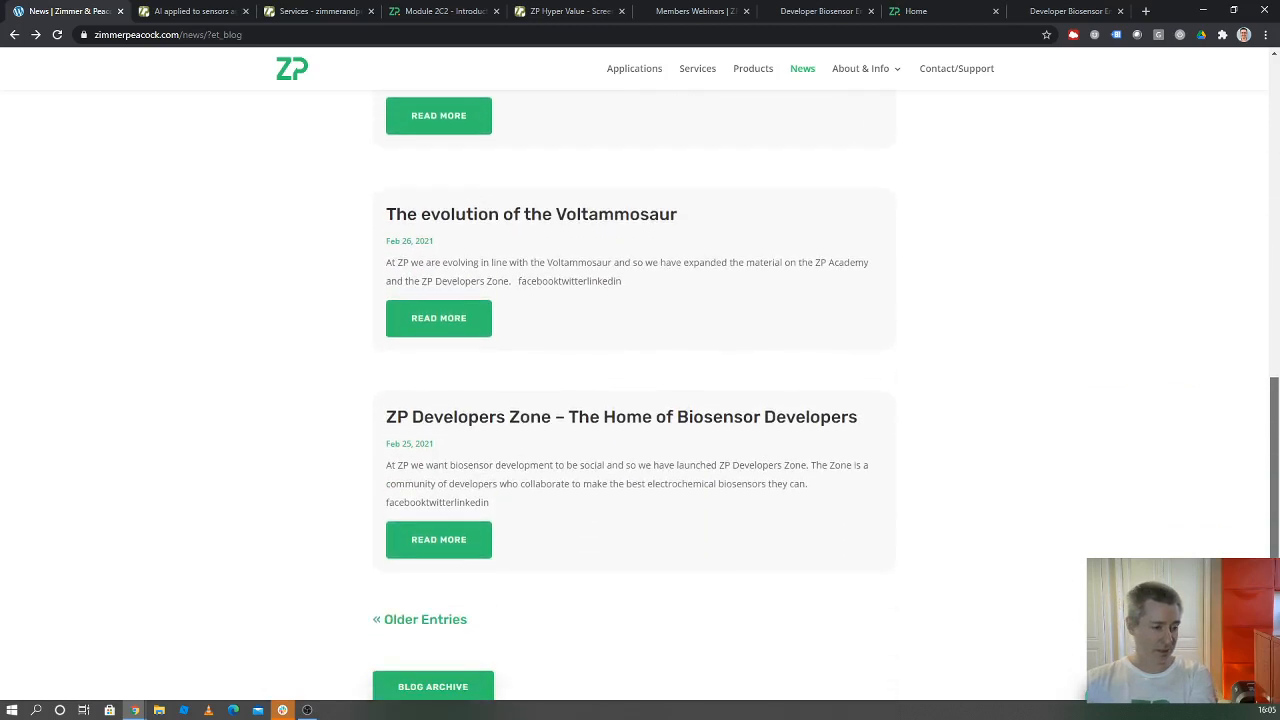
scroll(down, 3)
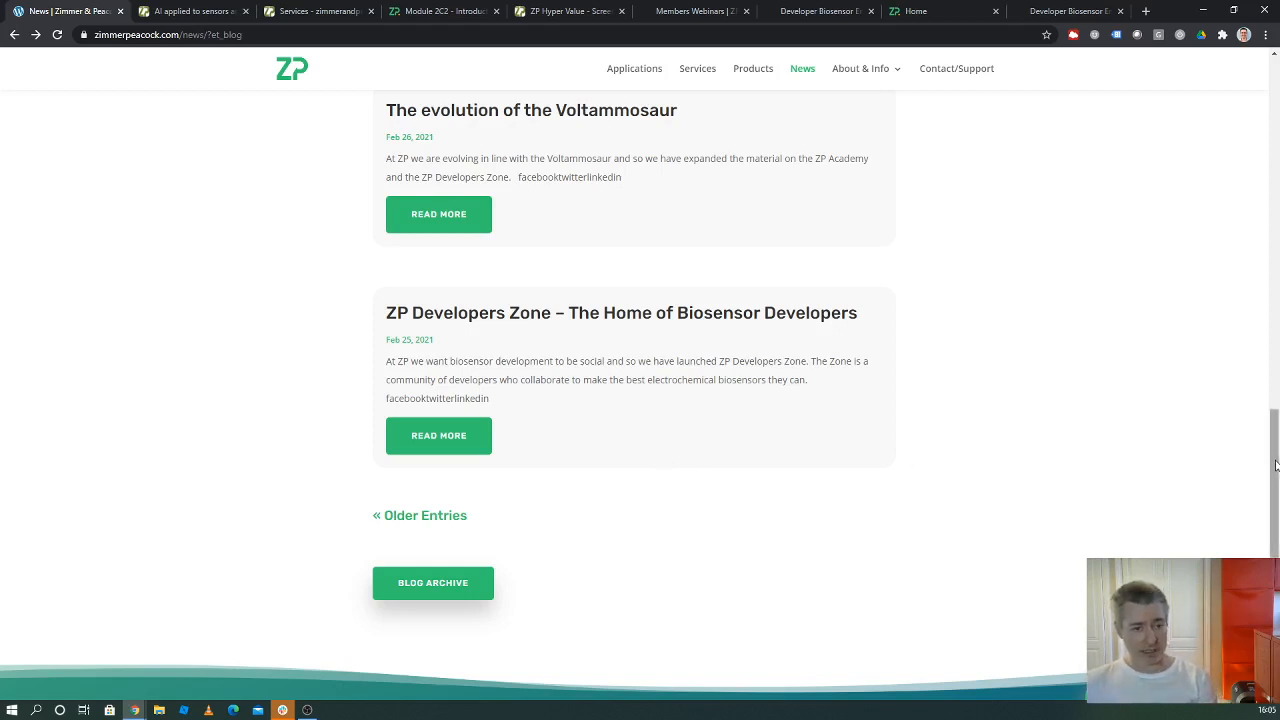
scroll(down, 3)
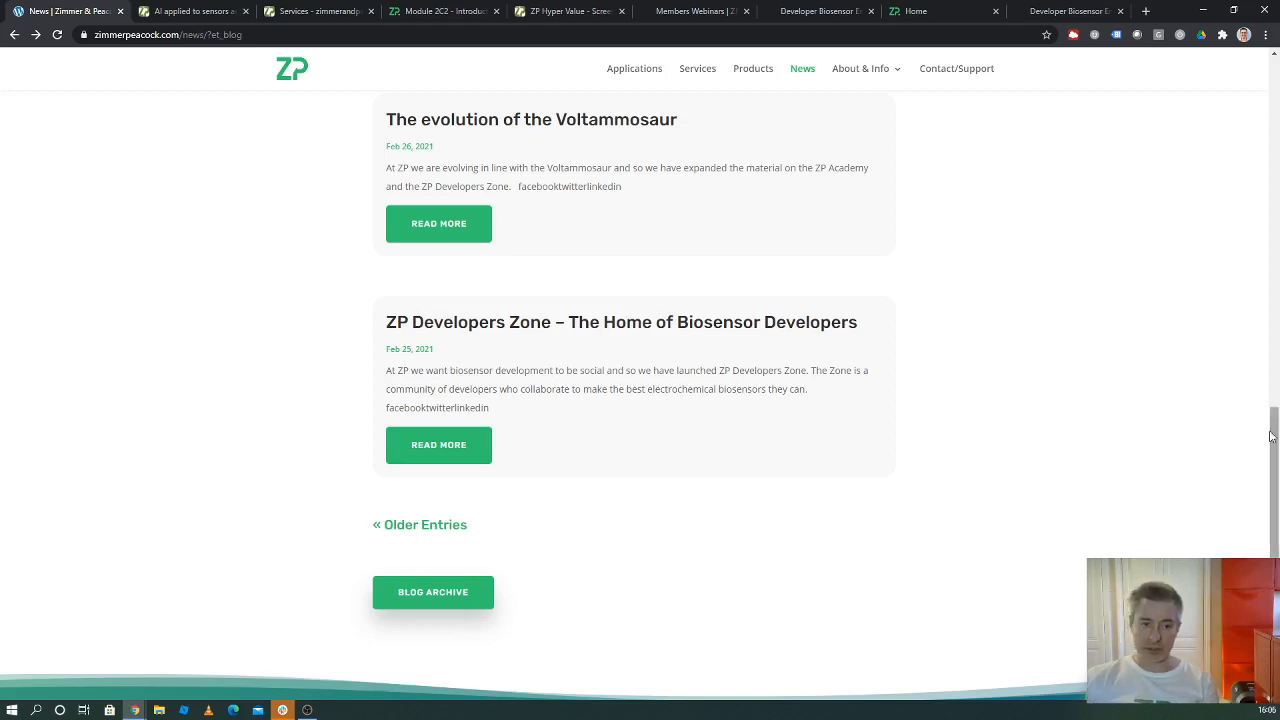
scroll(up, 3)
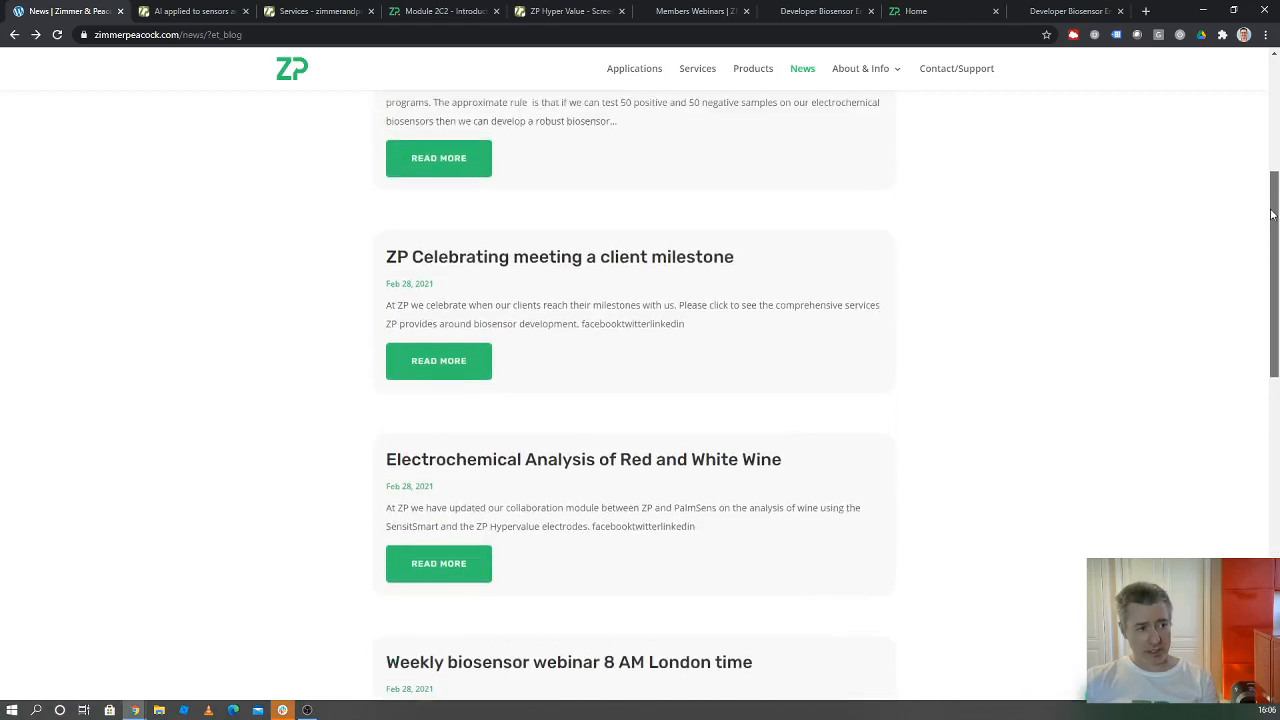
scroll(up, 3)
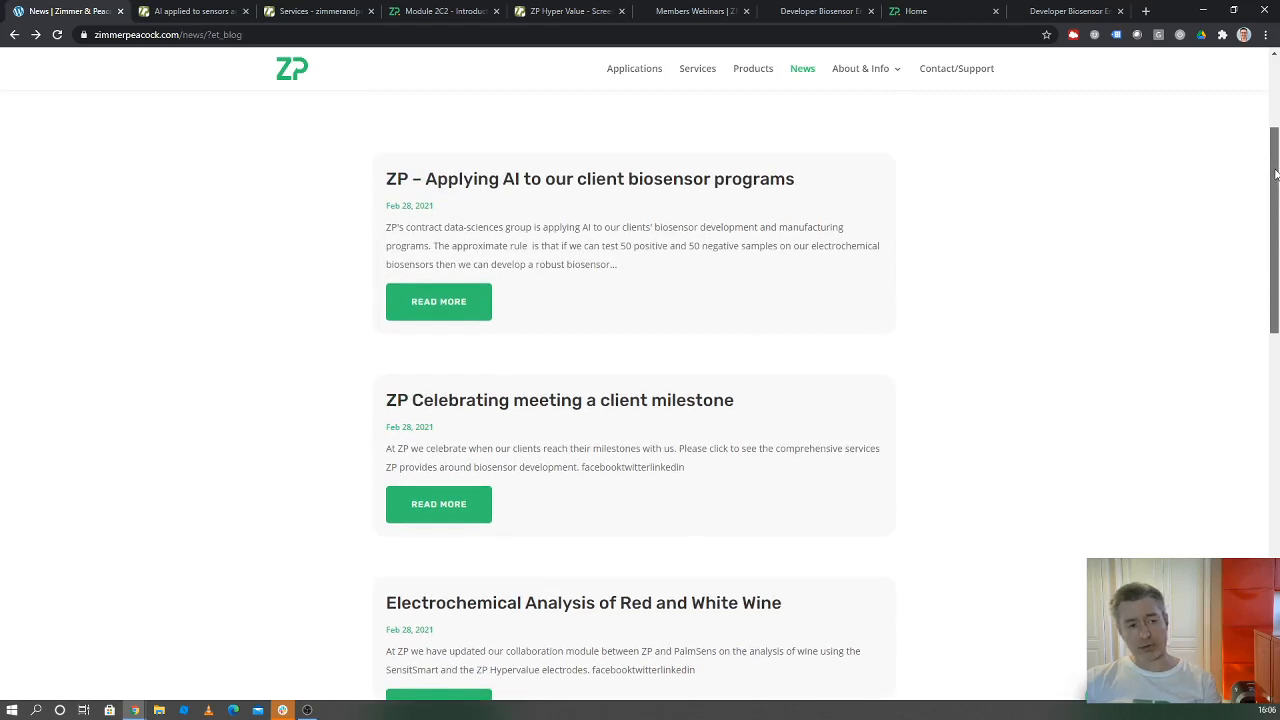
scroll(down, 3)
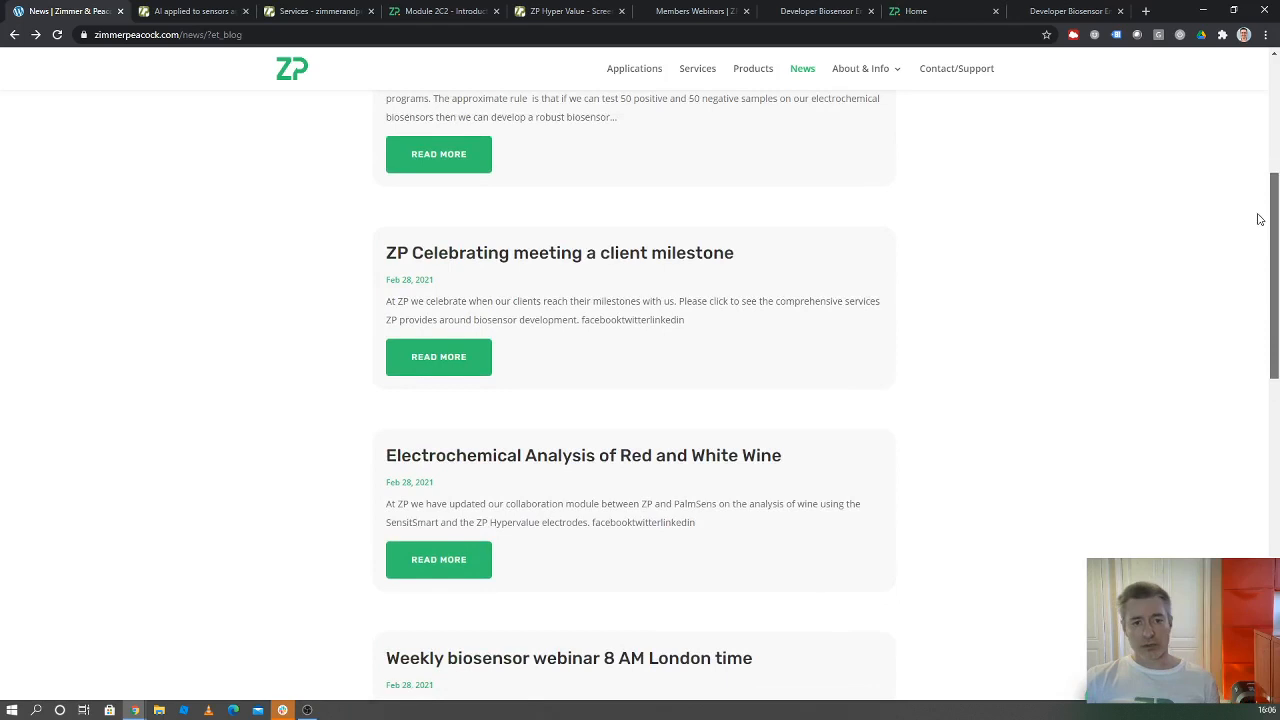
scroll(up, 3)
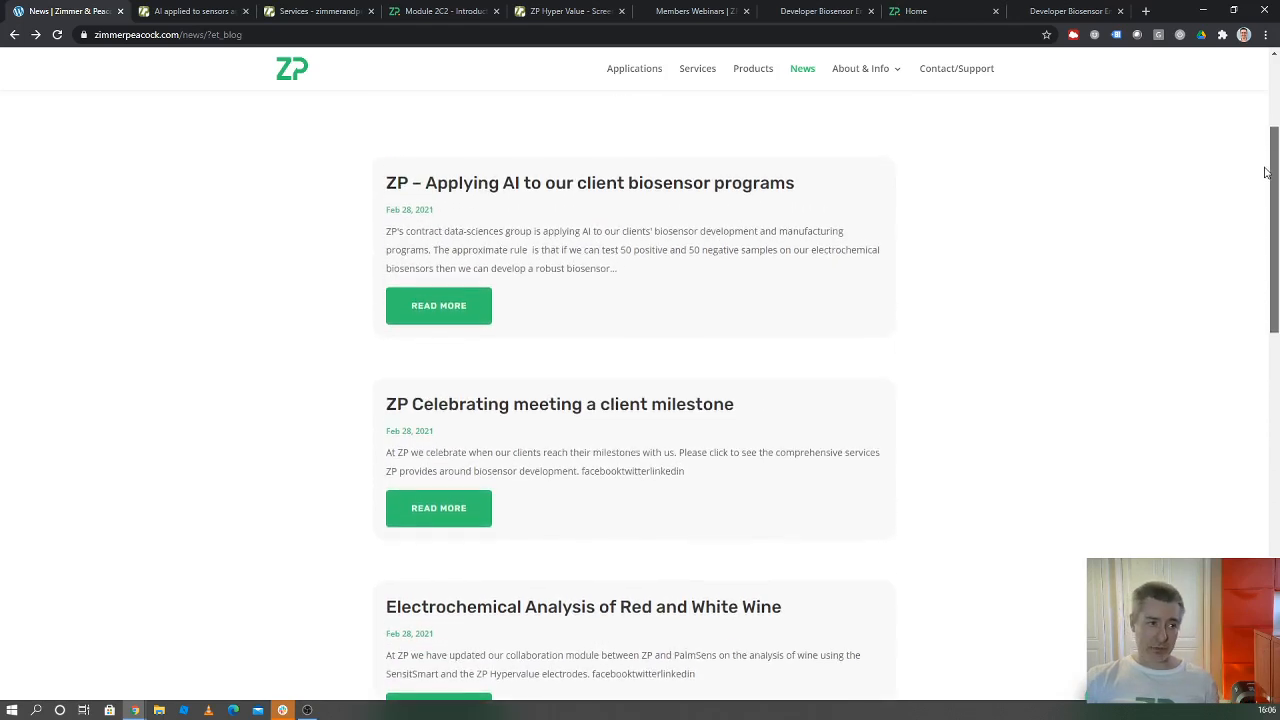